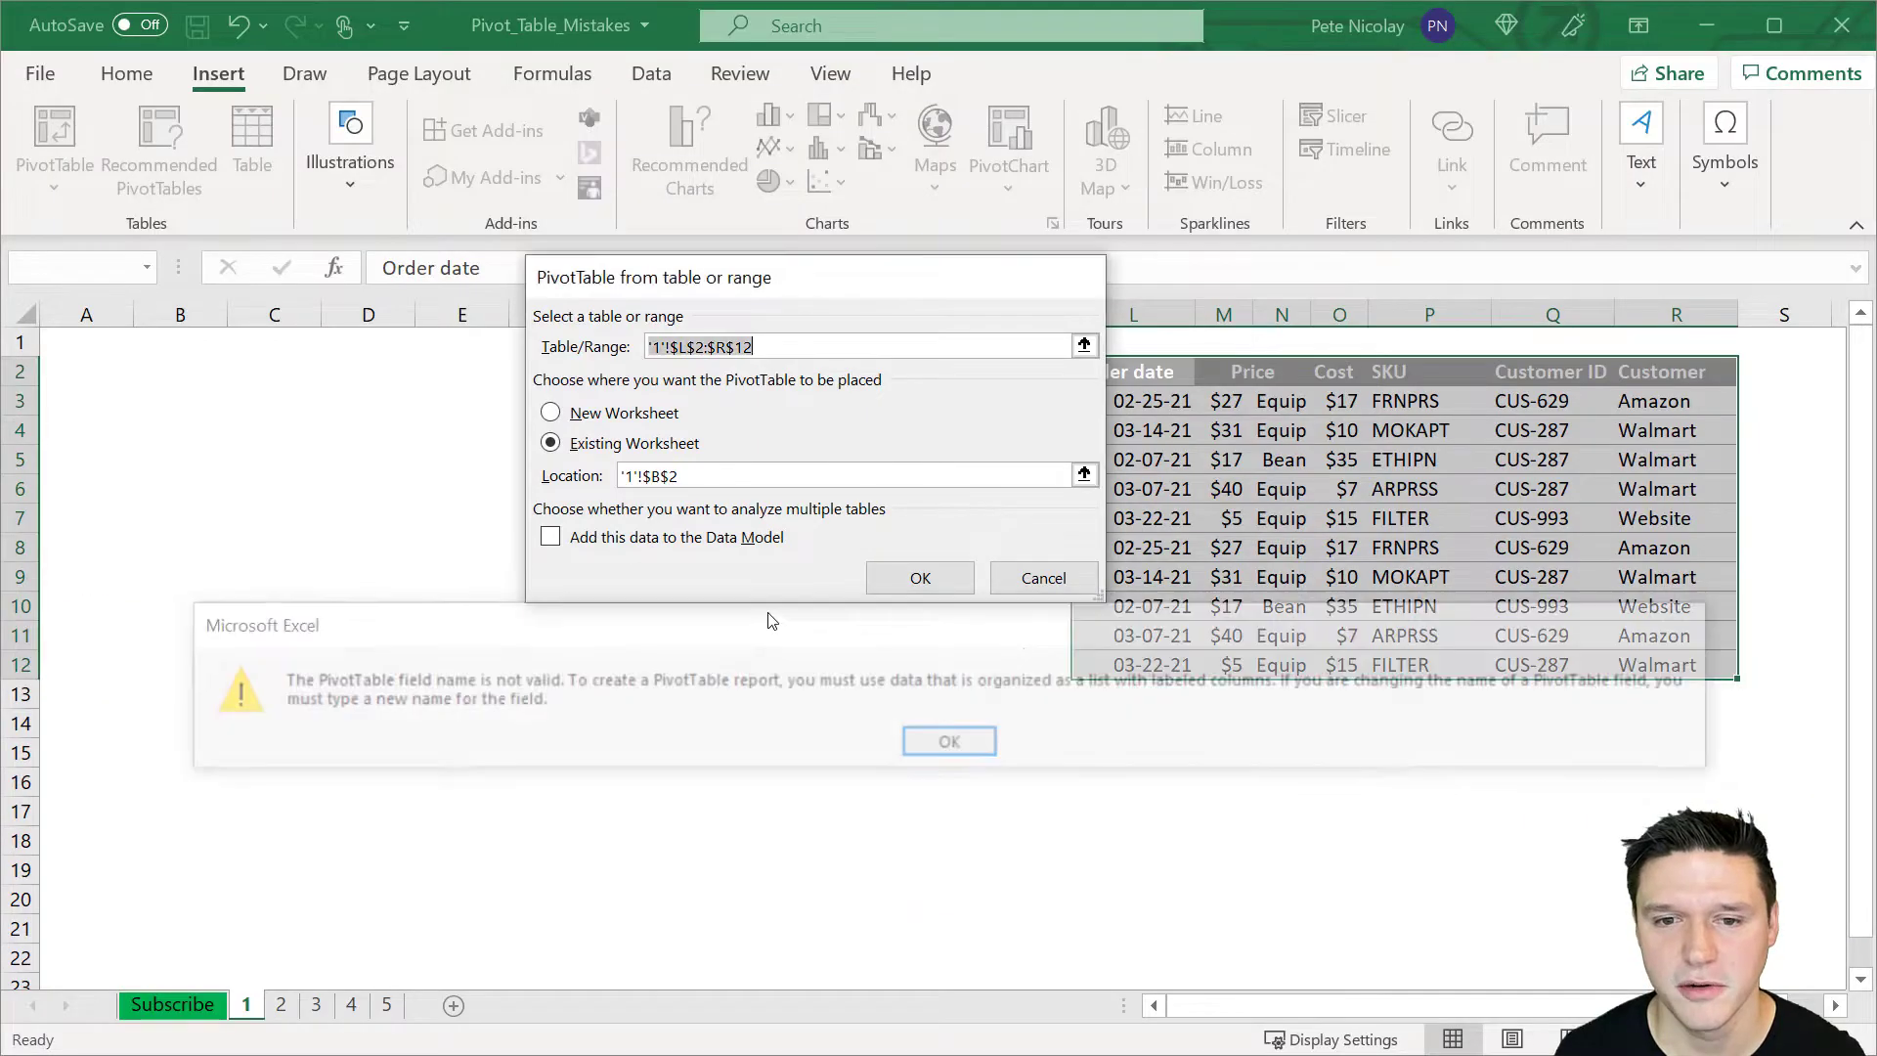
- Dismiss the field-name warning, unmerge the Price header and label the blank column 'Type'
click(948, 741)
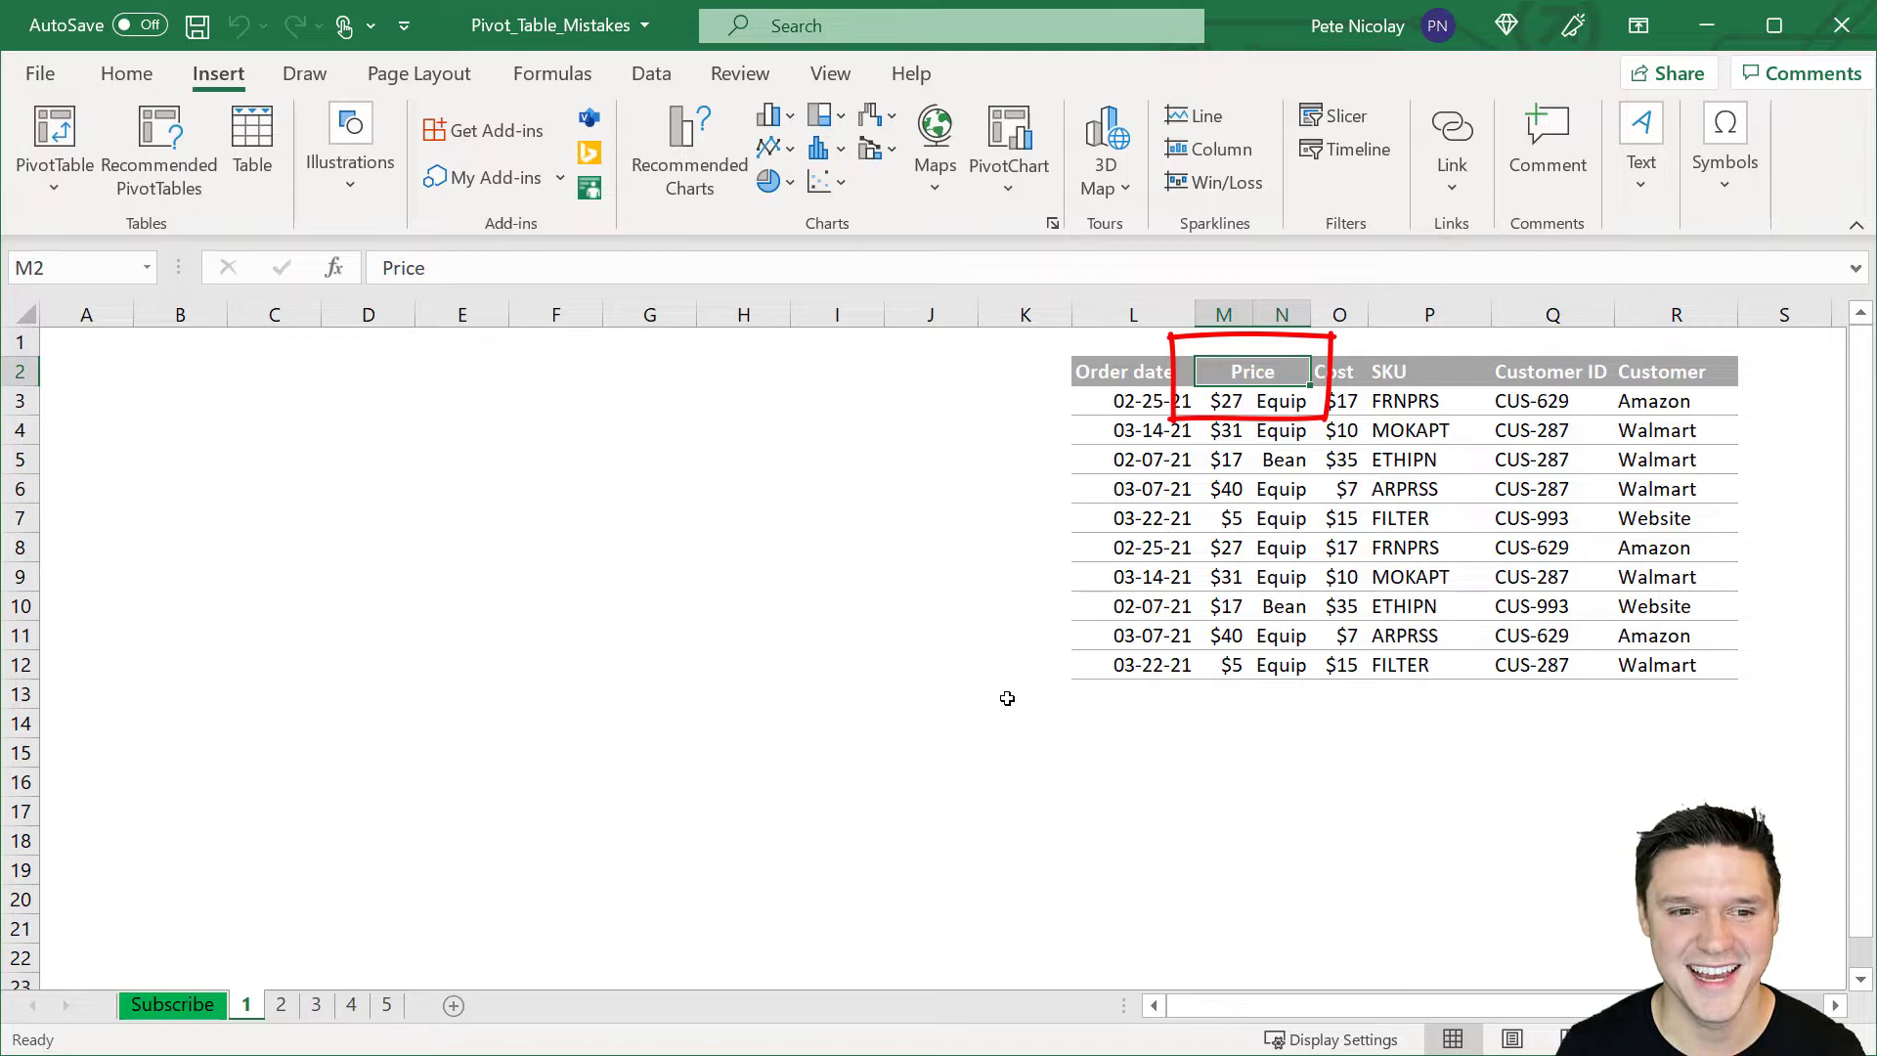
click(125, 72)
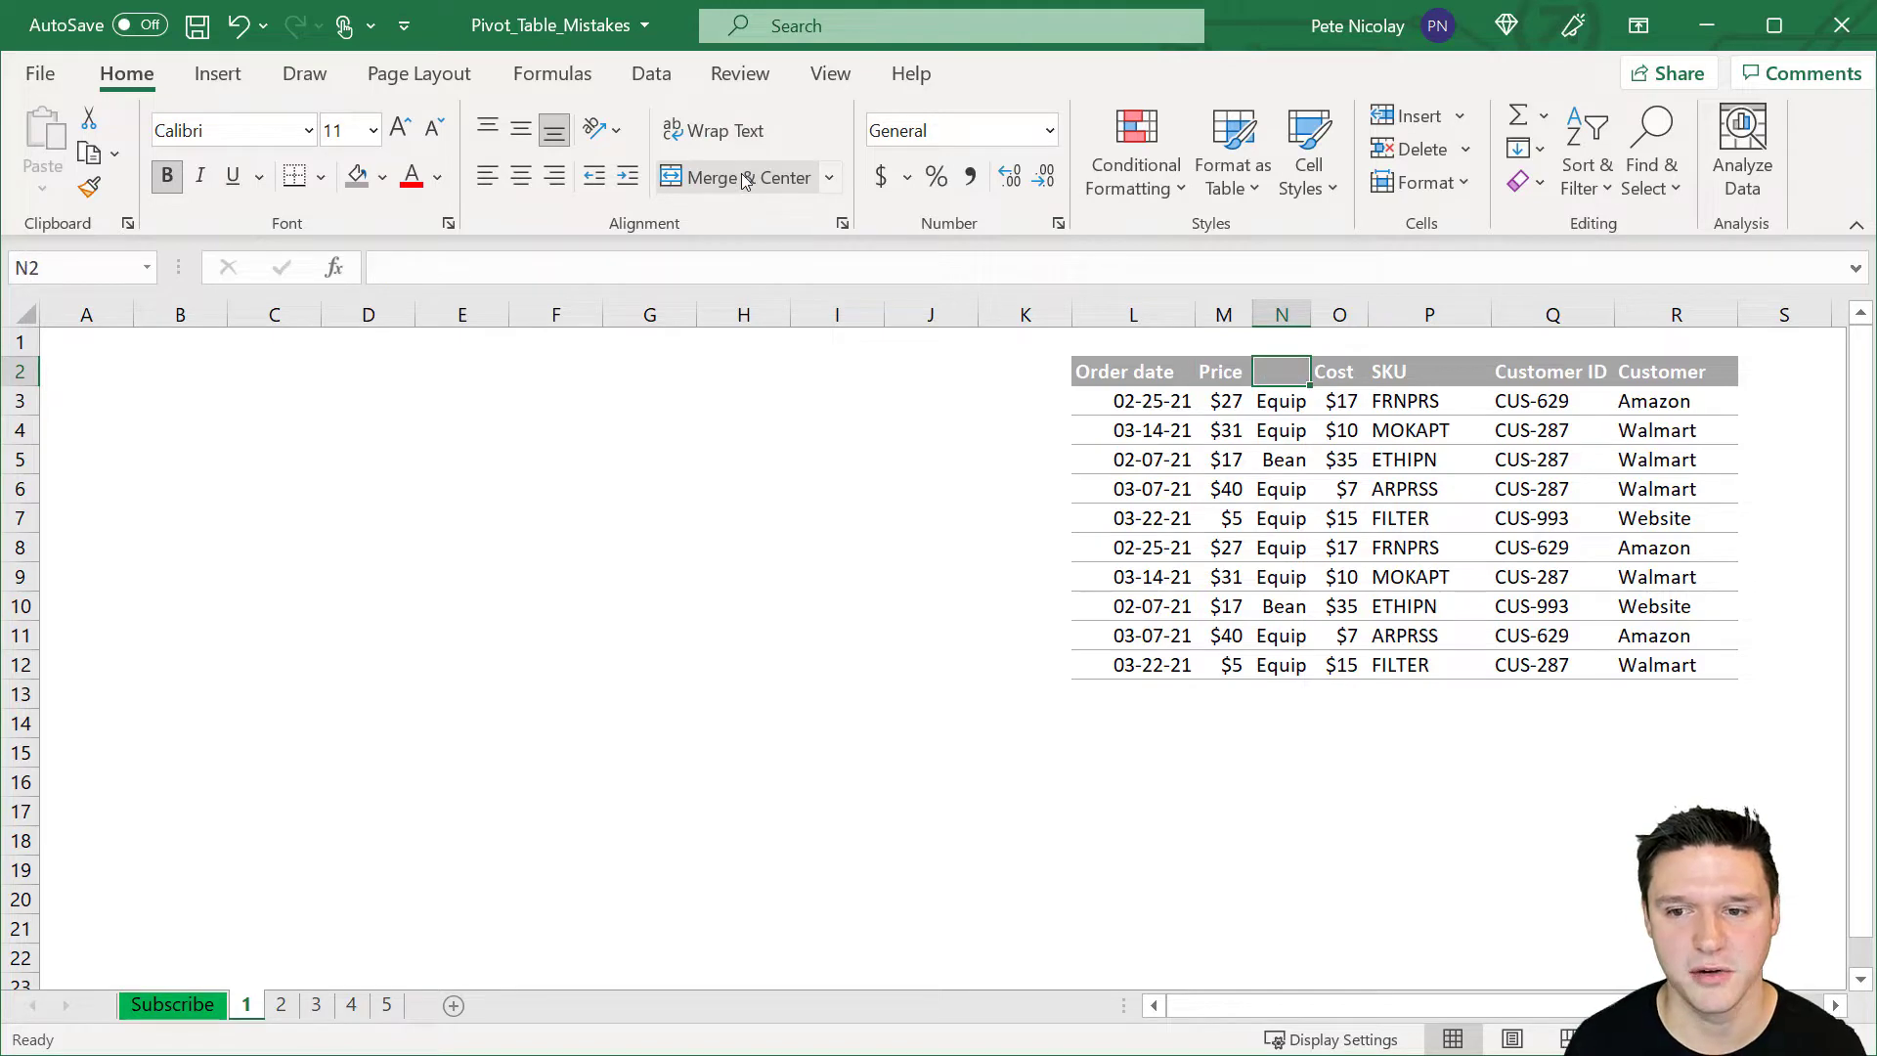
text(Type)
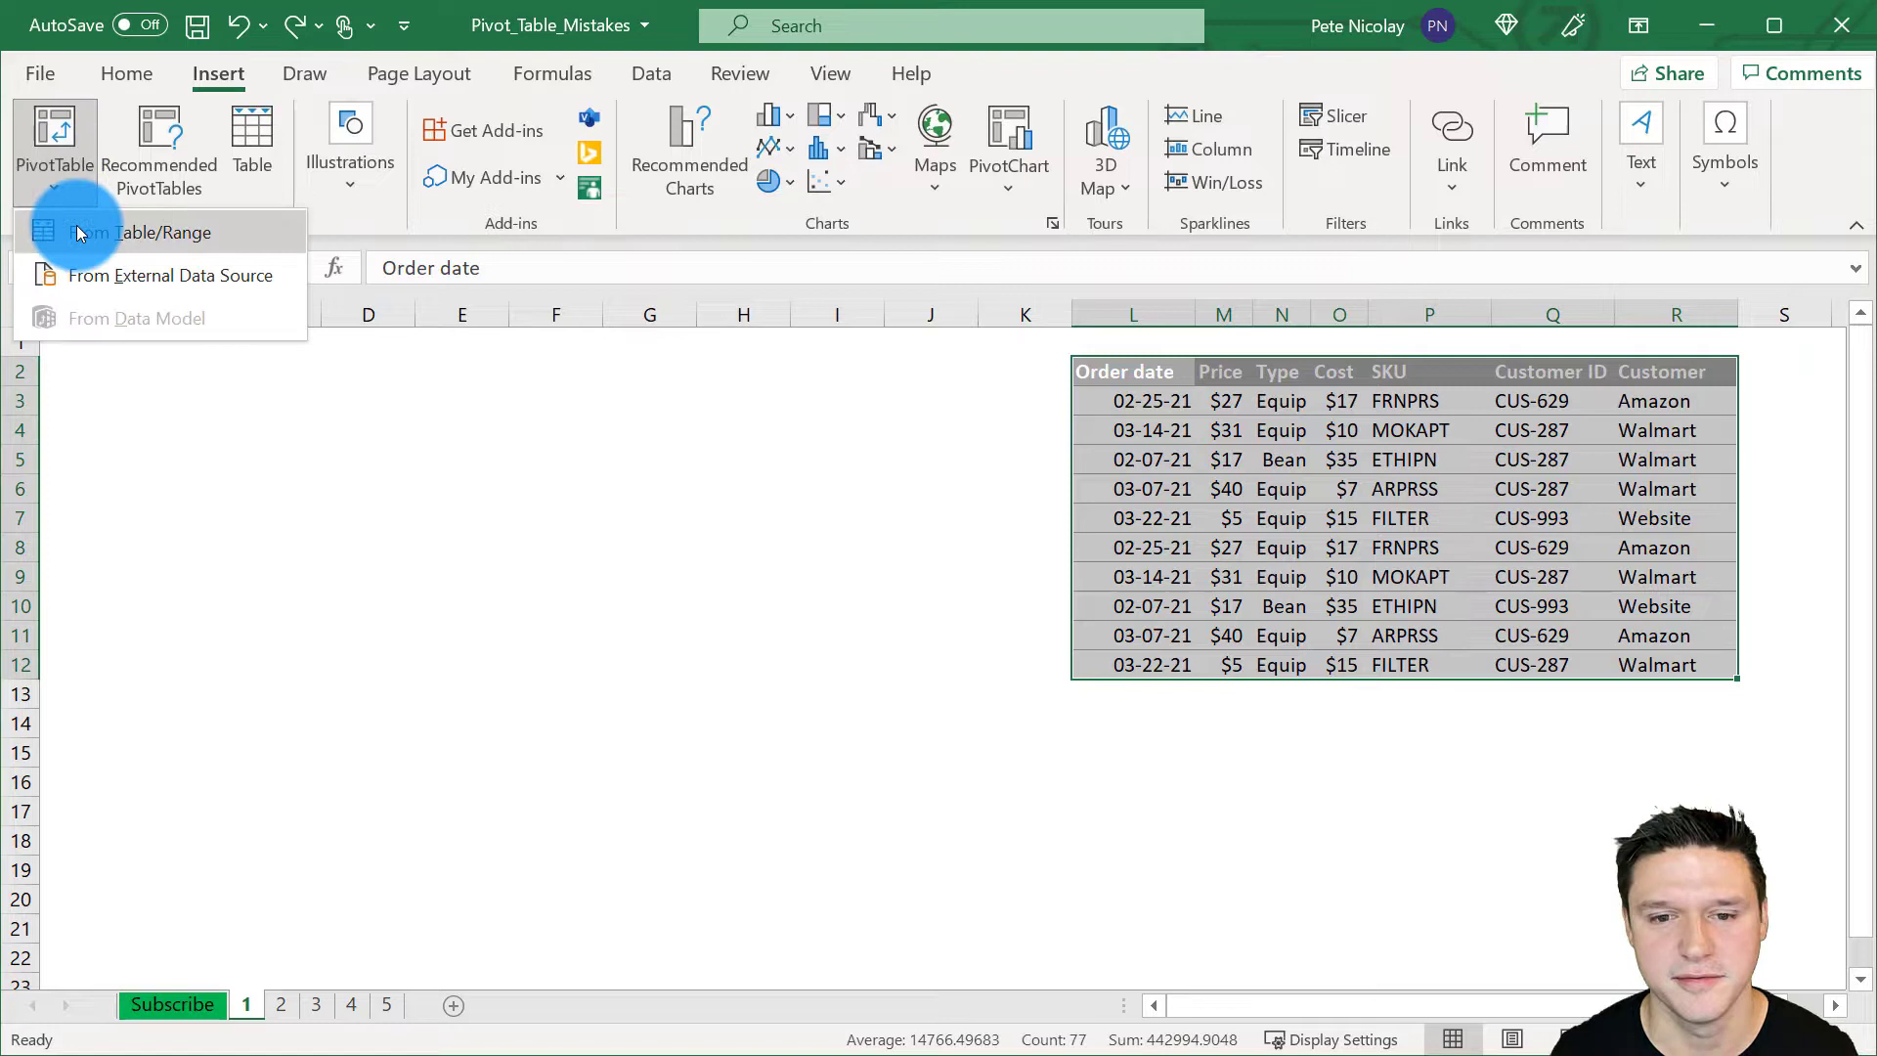
- Create a pivot table from the order table range, placed at B2 on the existing sheet
click(141, 233)
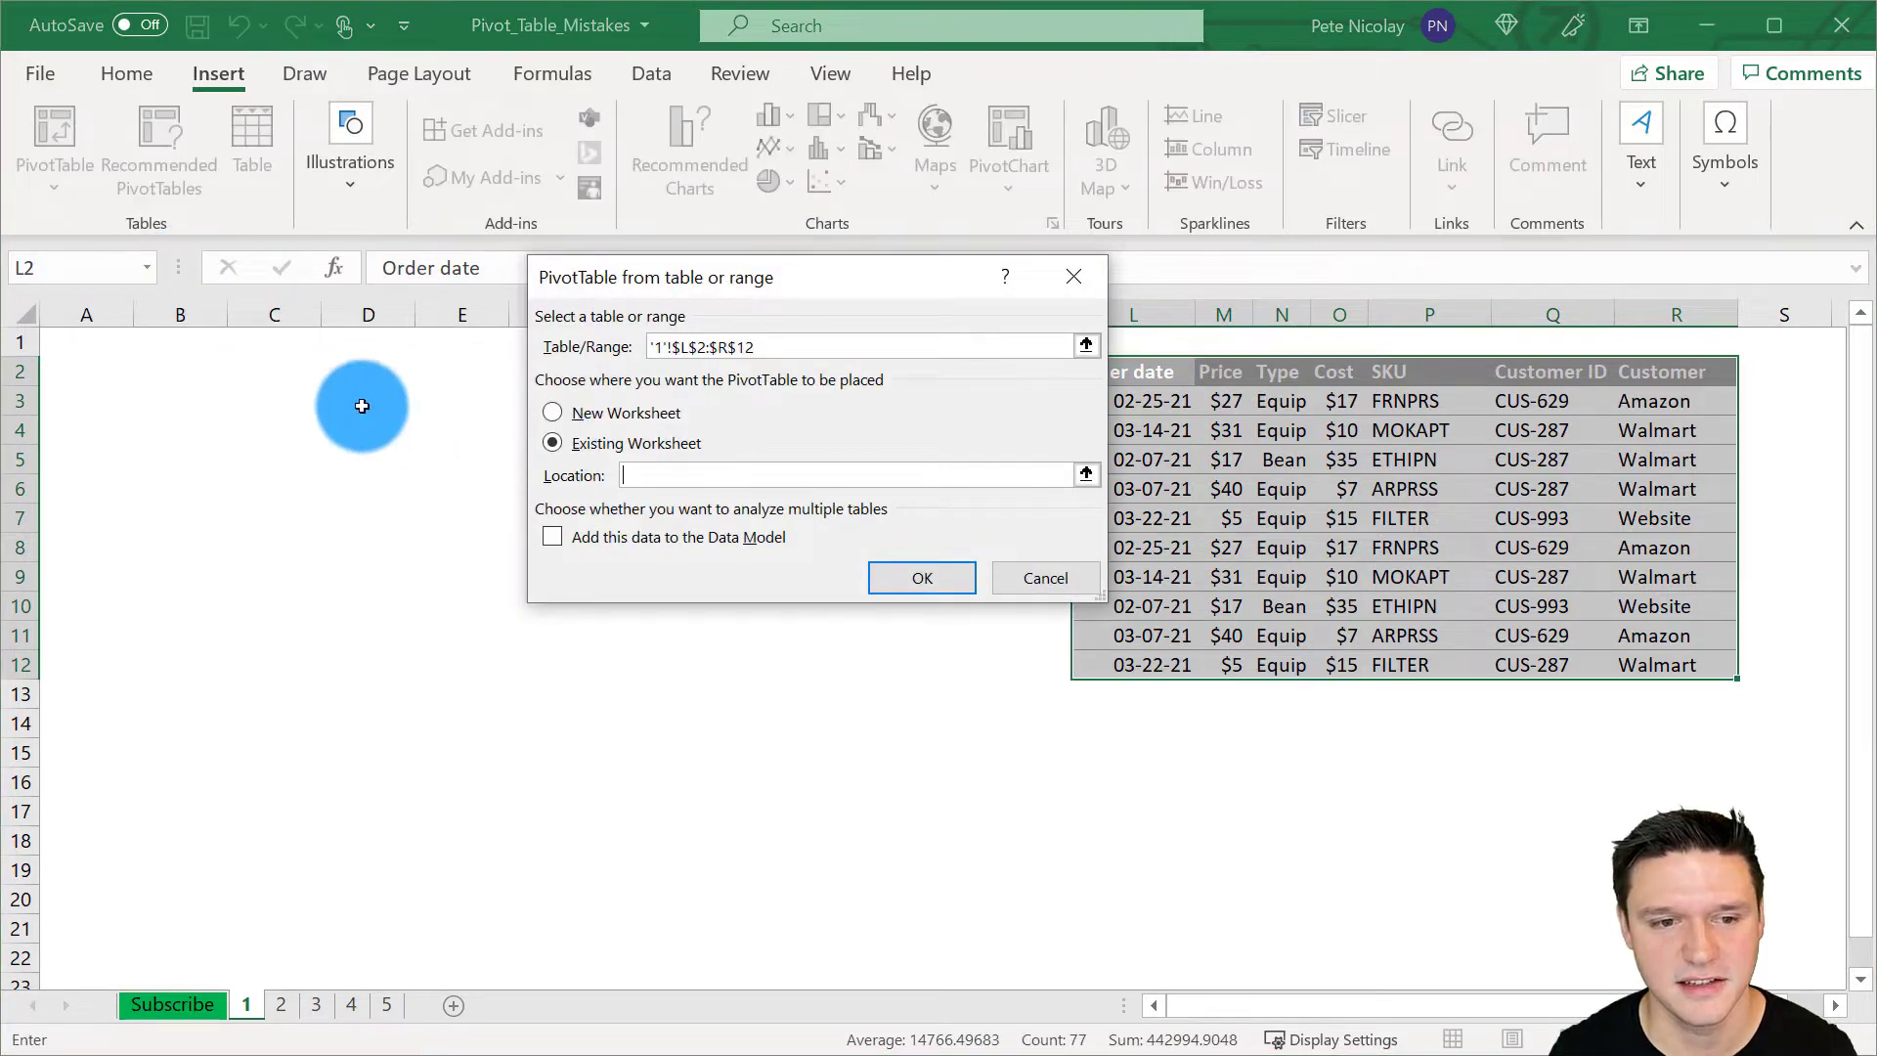
click(180, 371)
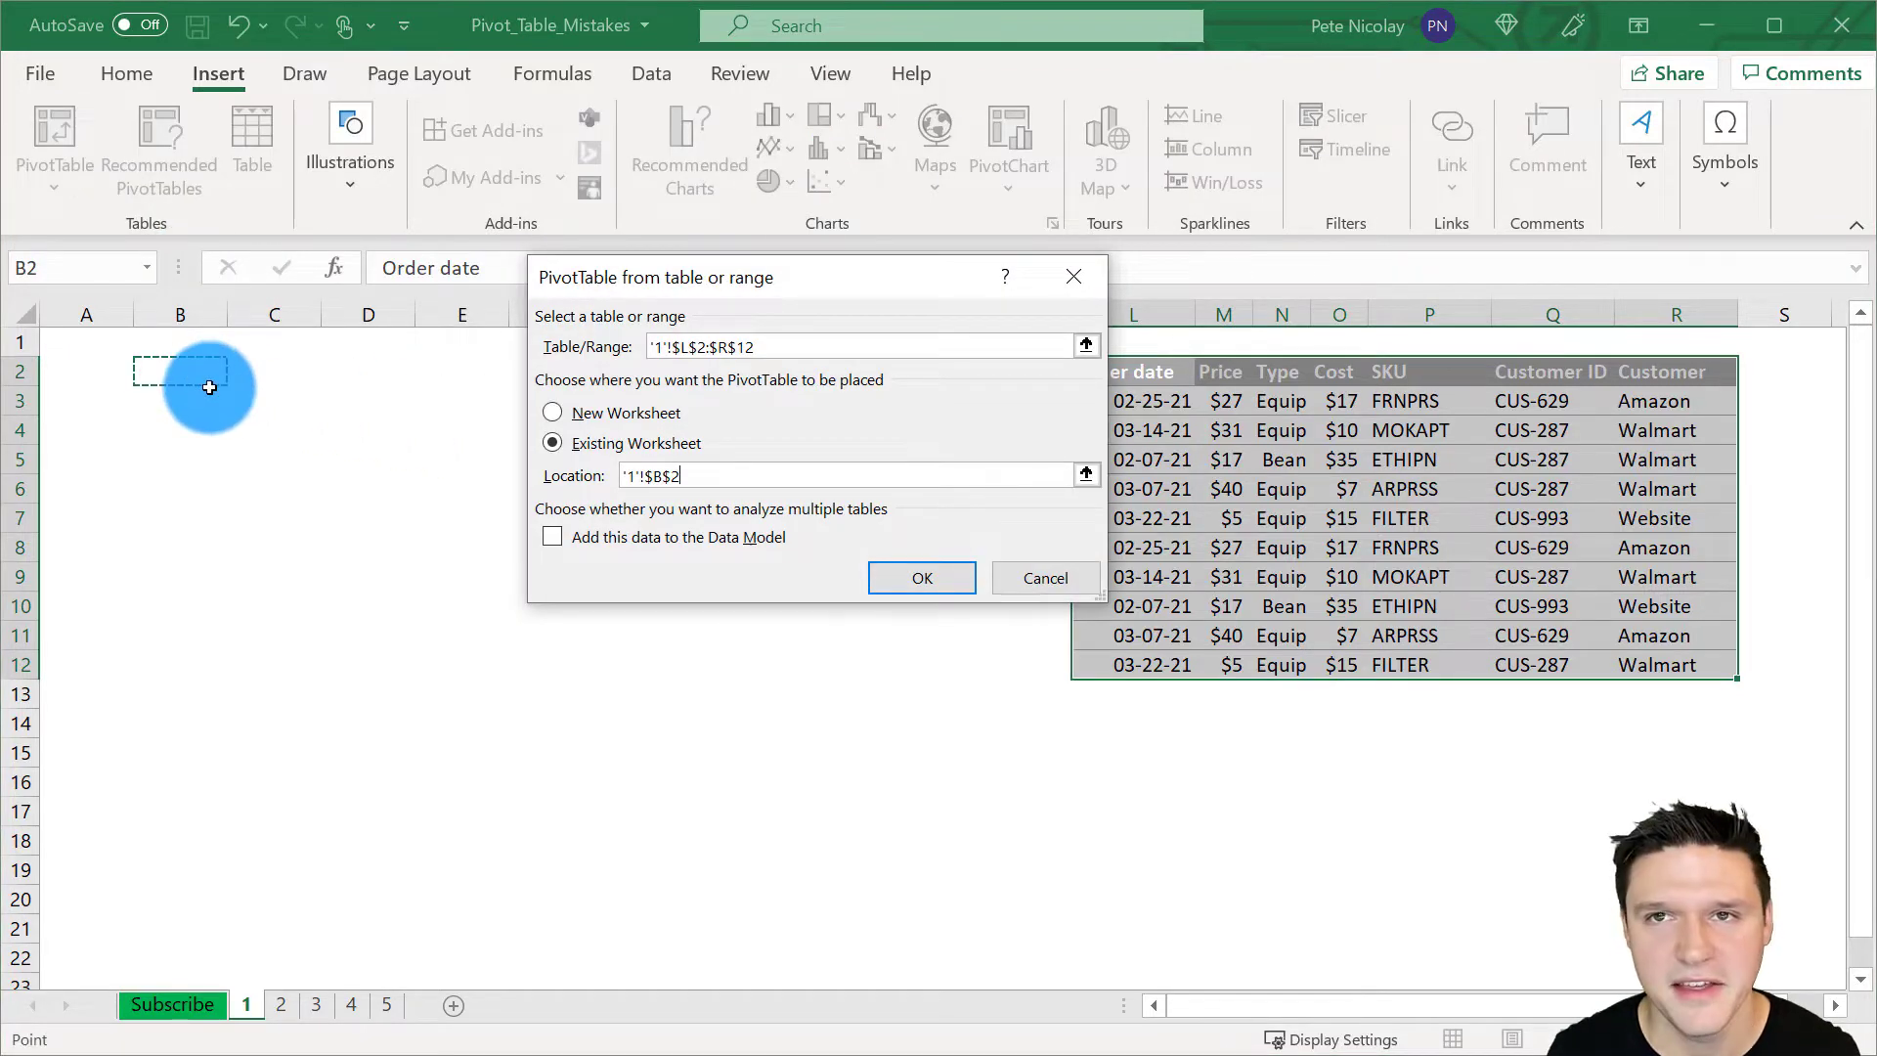
click(921, 577)
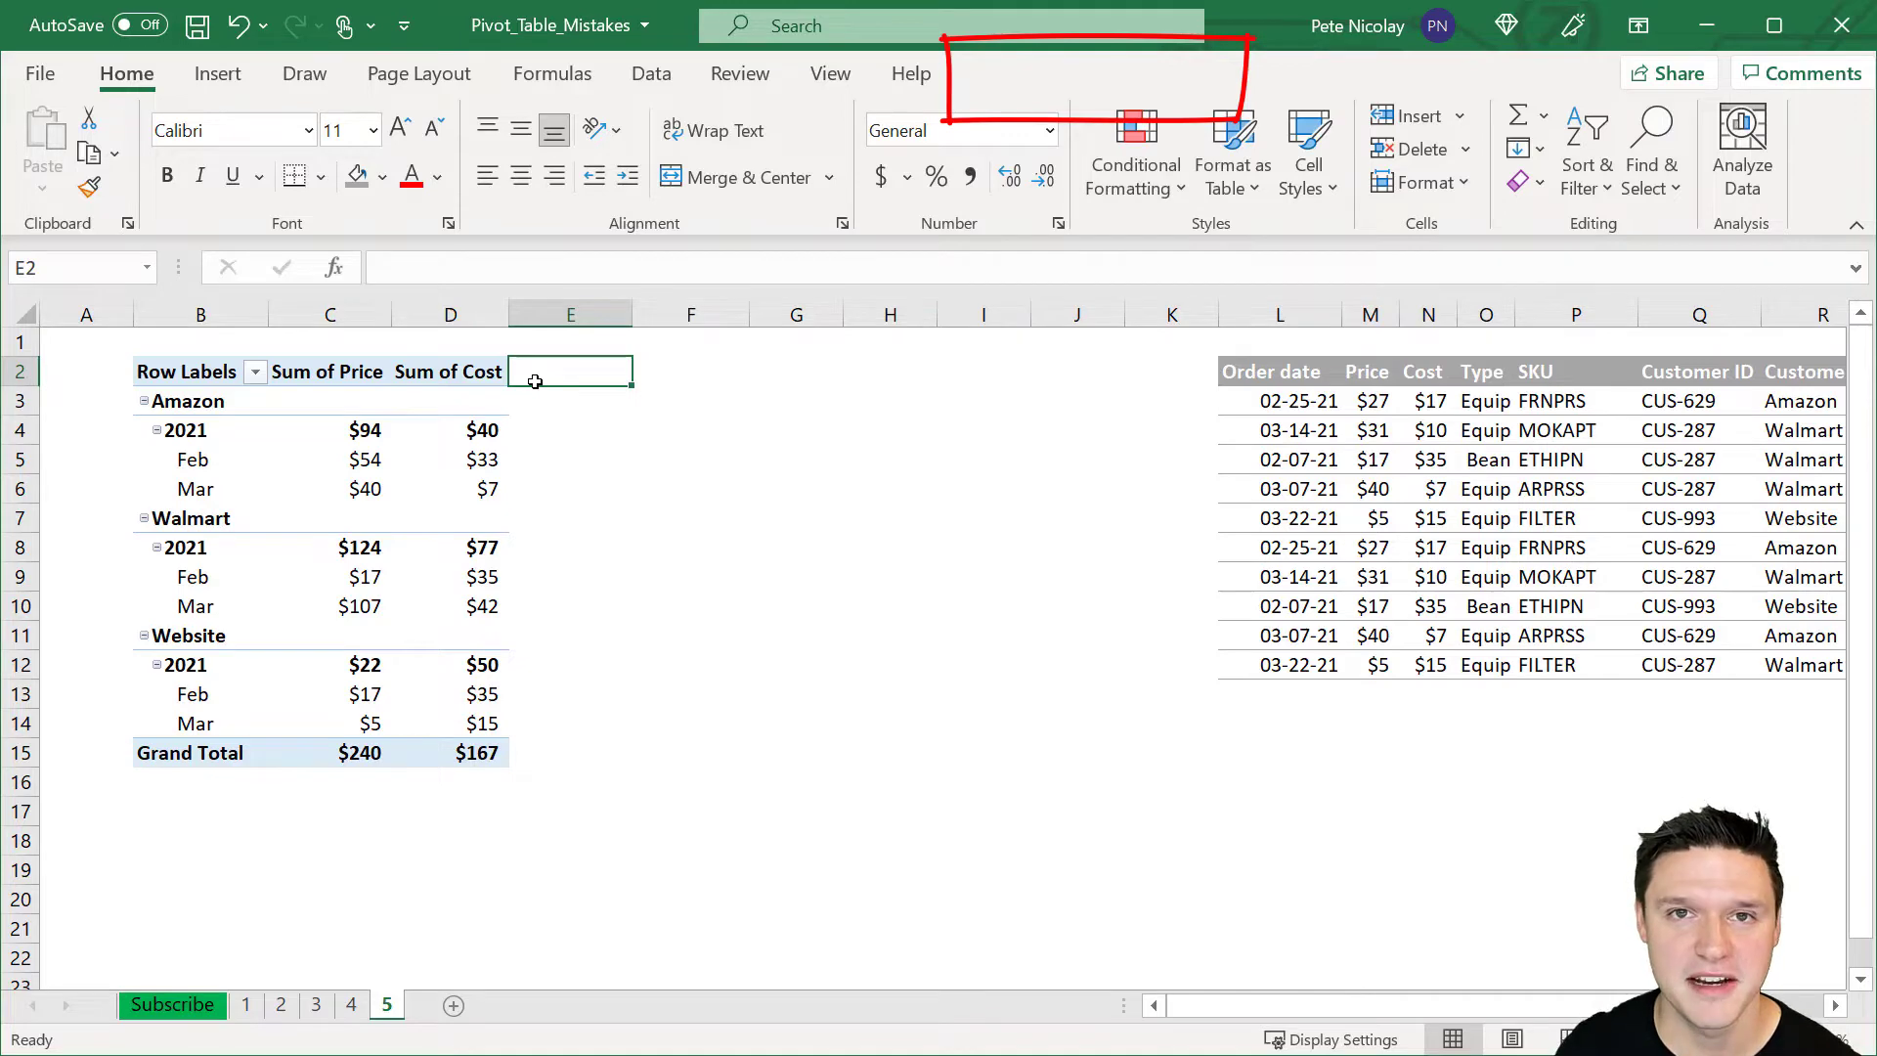
- Switch the sheet 2 pivot table's report layout to Show in Tabular Form
click(450, 371)
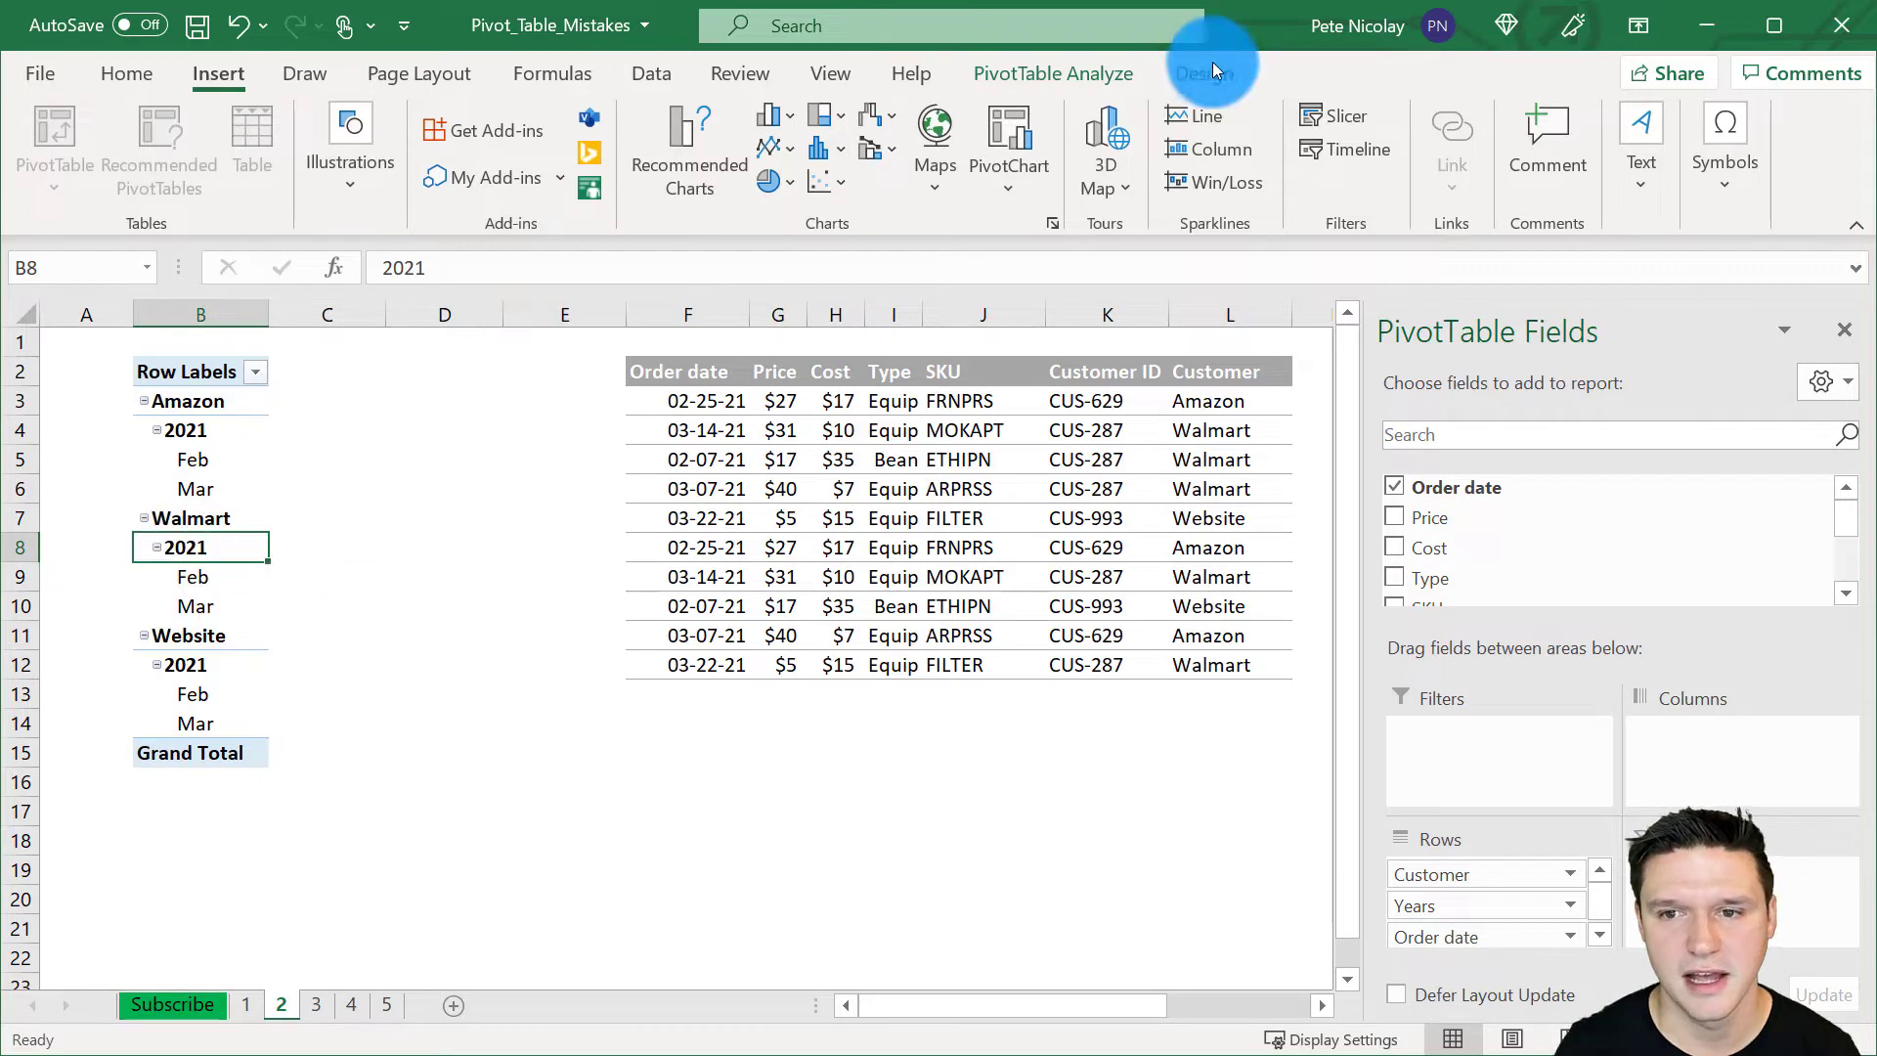
click(1204, 73)
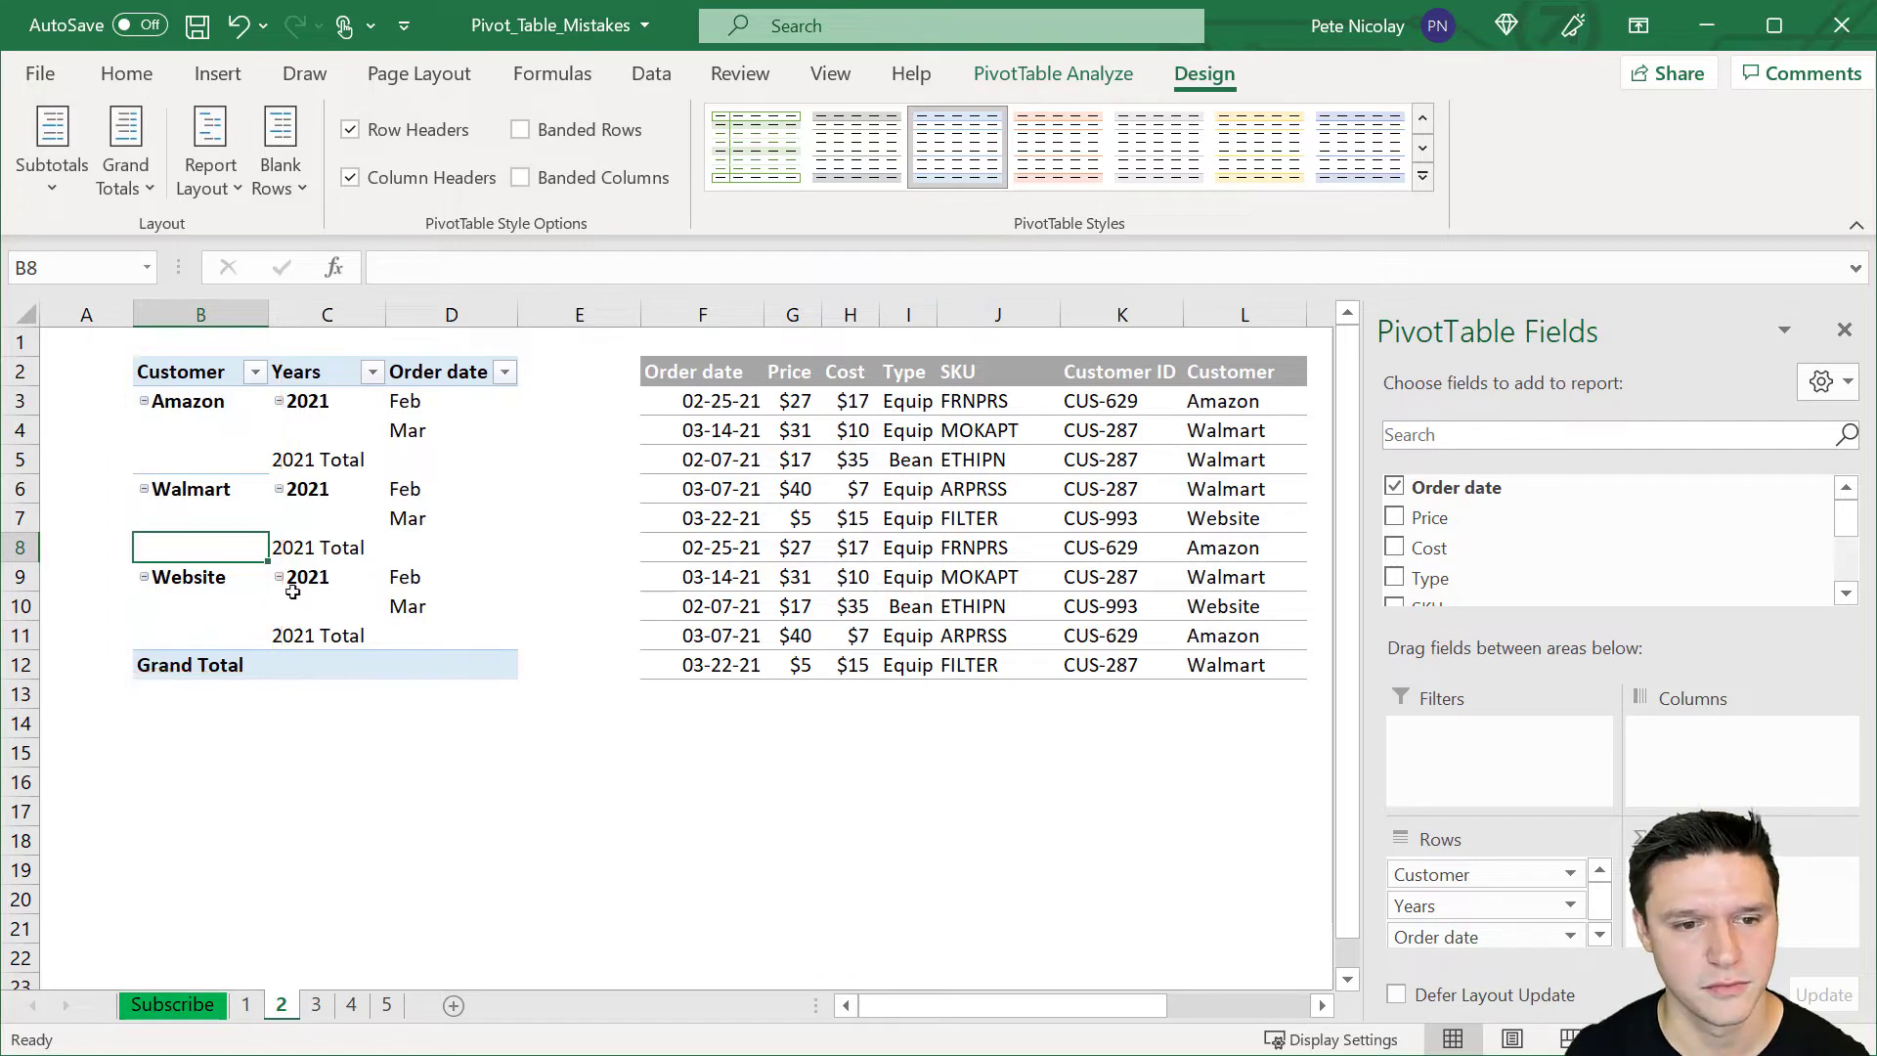
- Select a range in the pivot and enter '+cou' while moving to the sheet 3 pivot table
drag(200, 401, 199, 575)
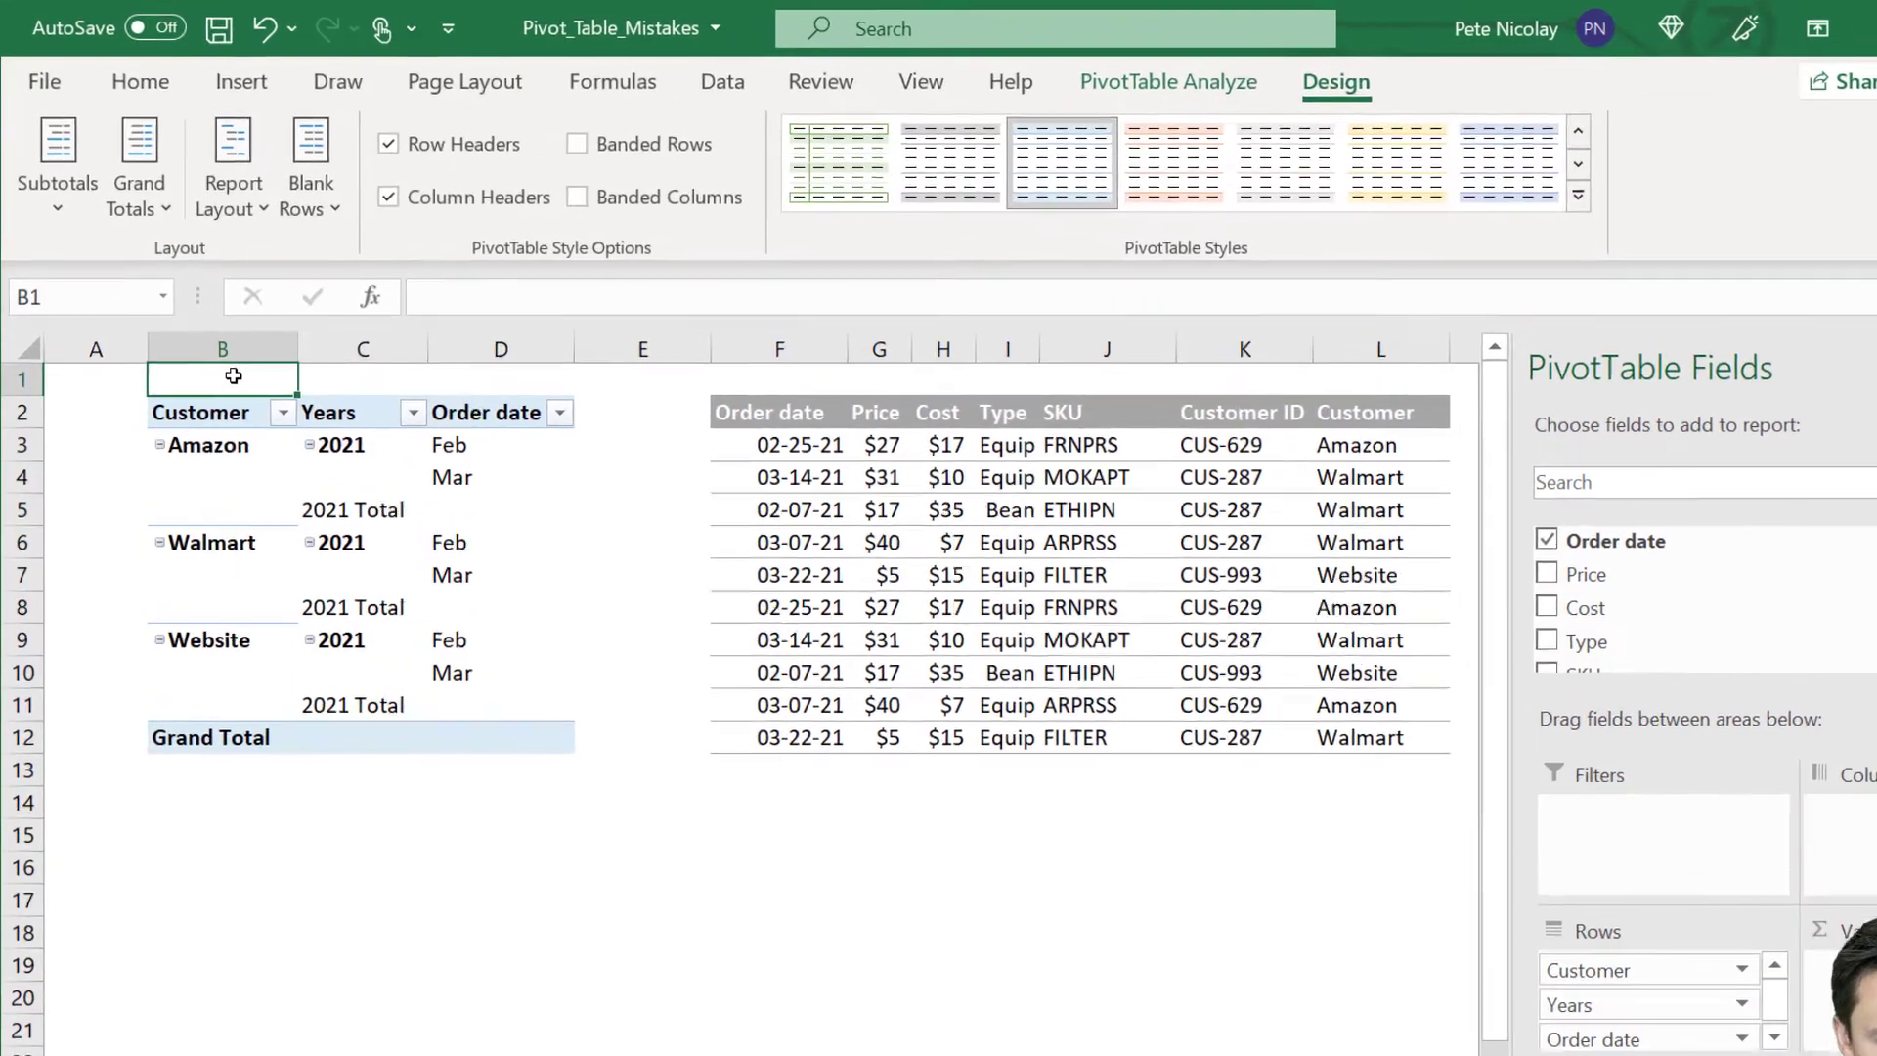
text(+cou)
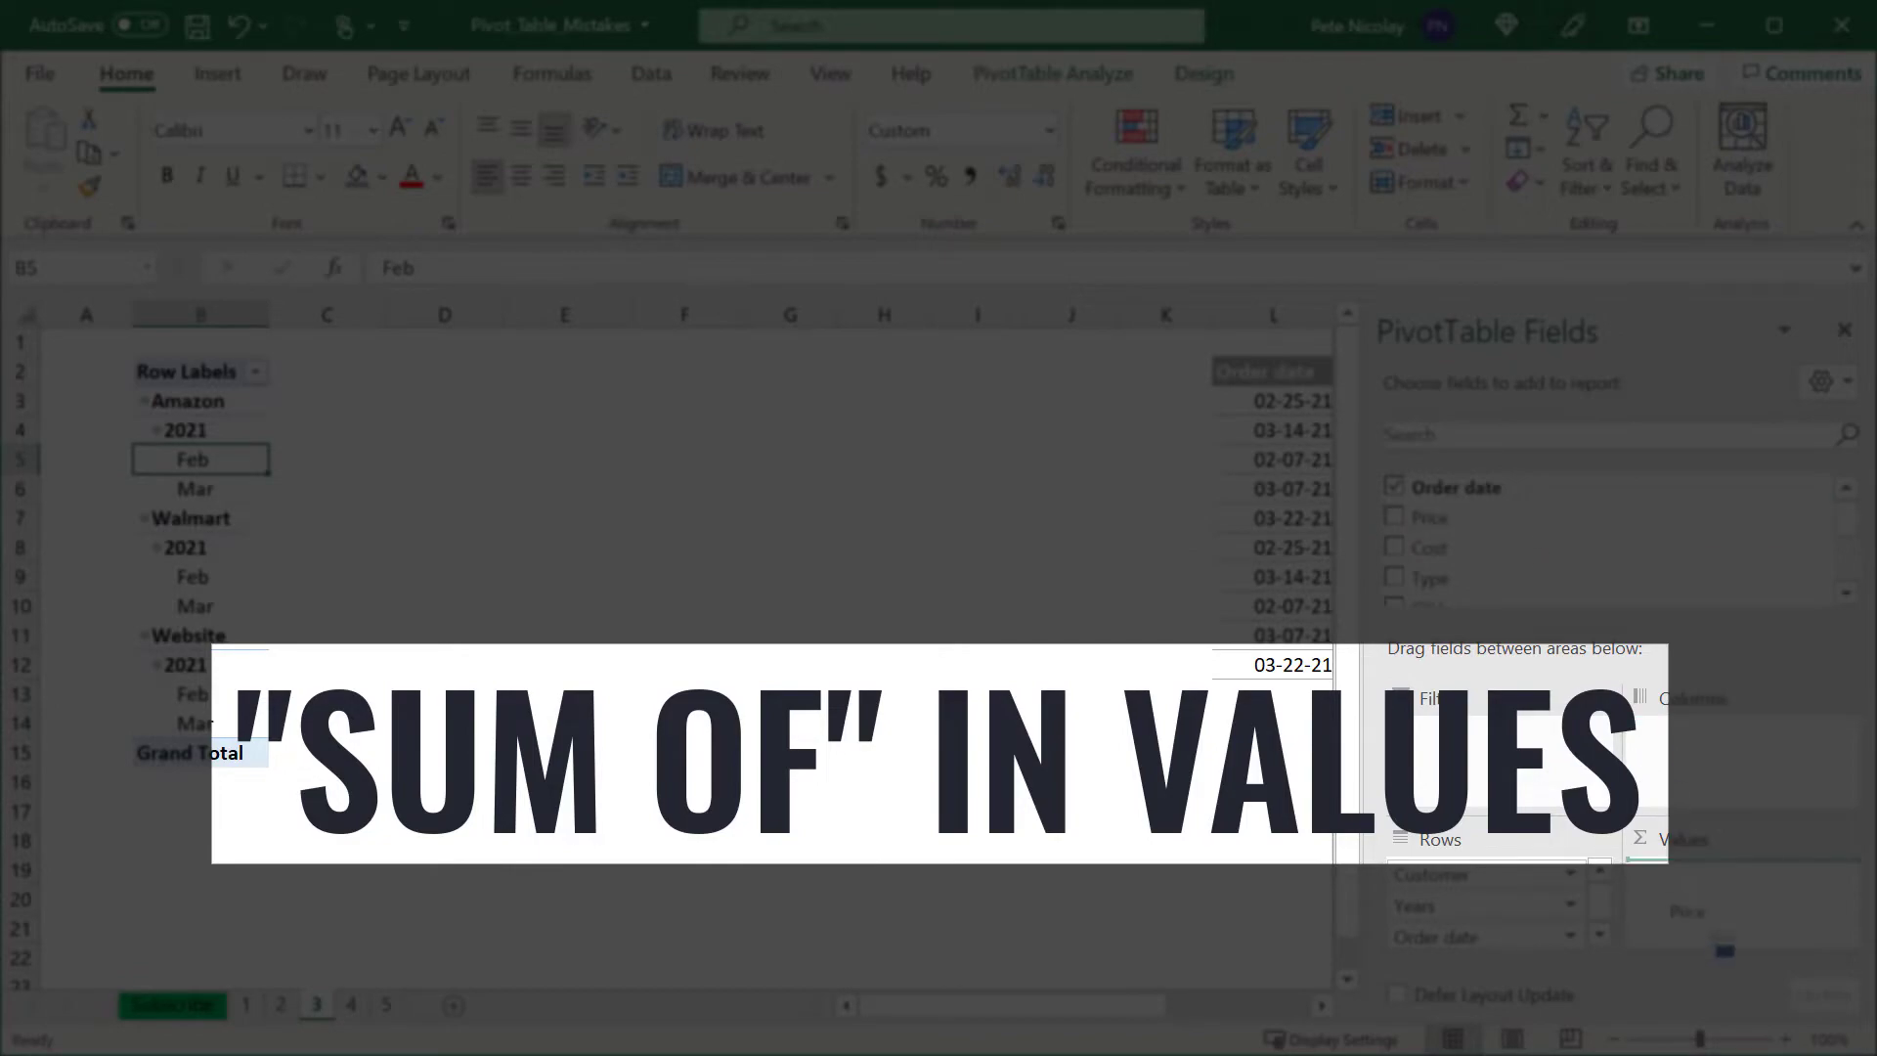
- Replace every 'Sum of' in the sheet 3 value headers with nothing (2 replacements)
click(1396, 516)
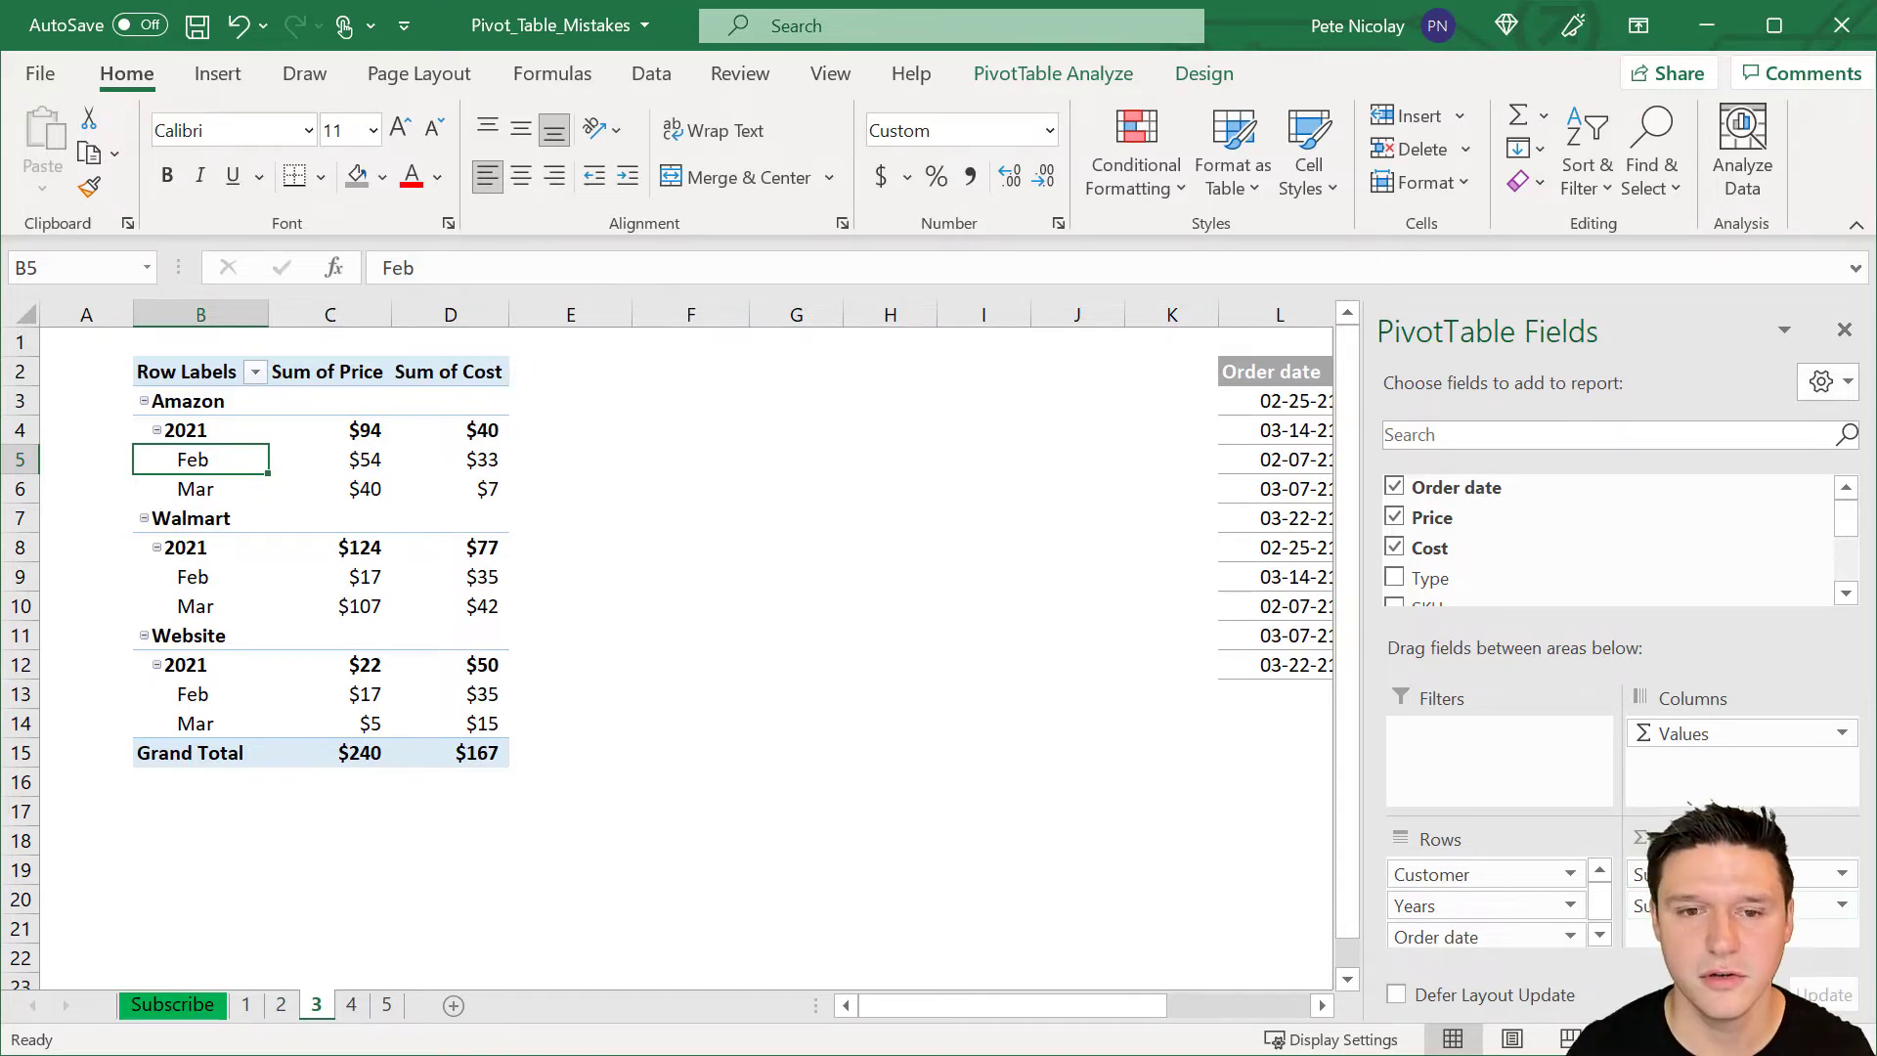
key(ctrl+f)
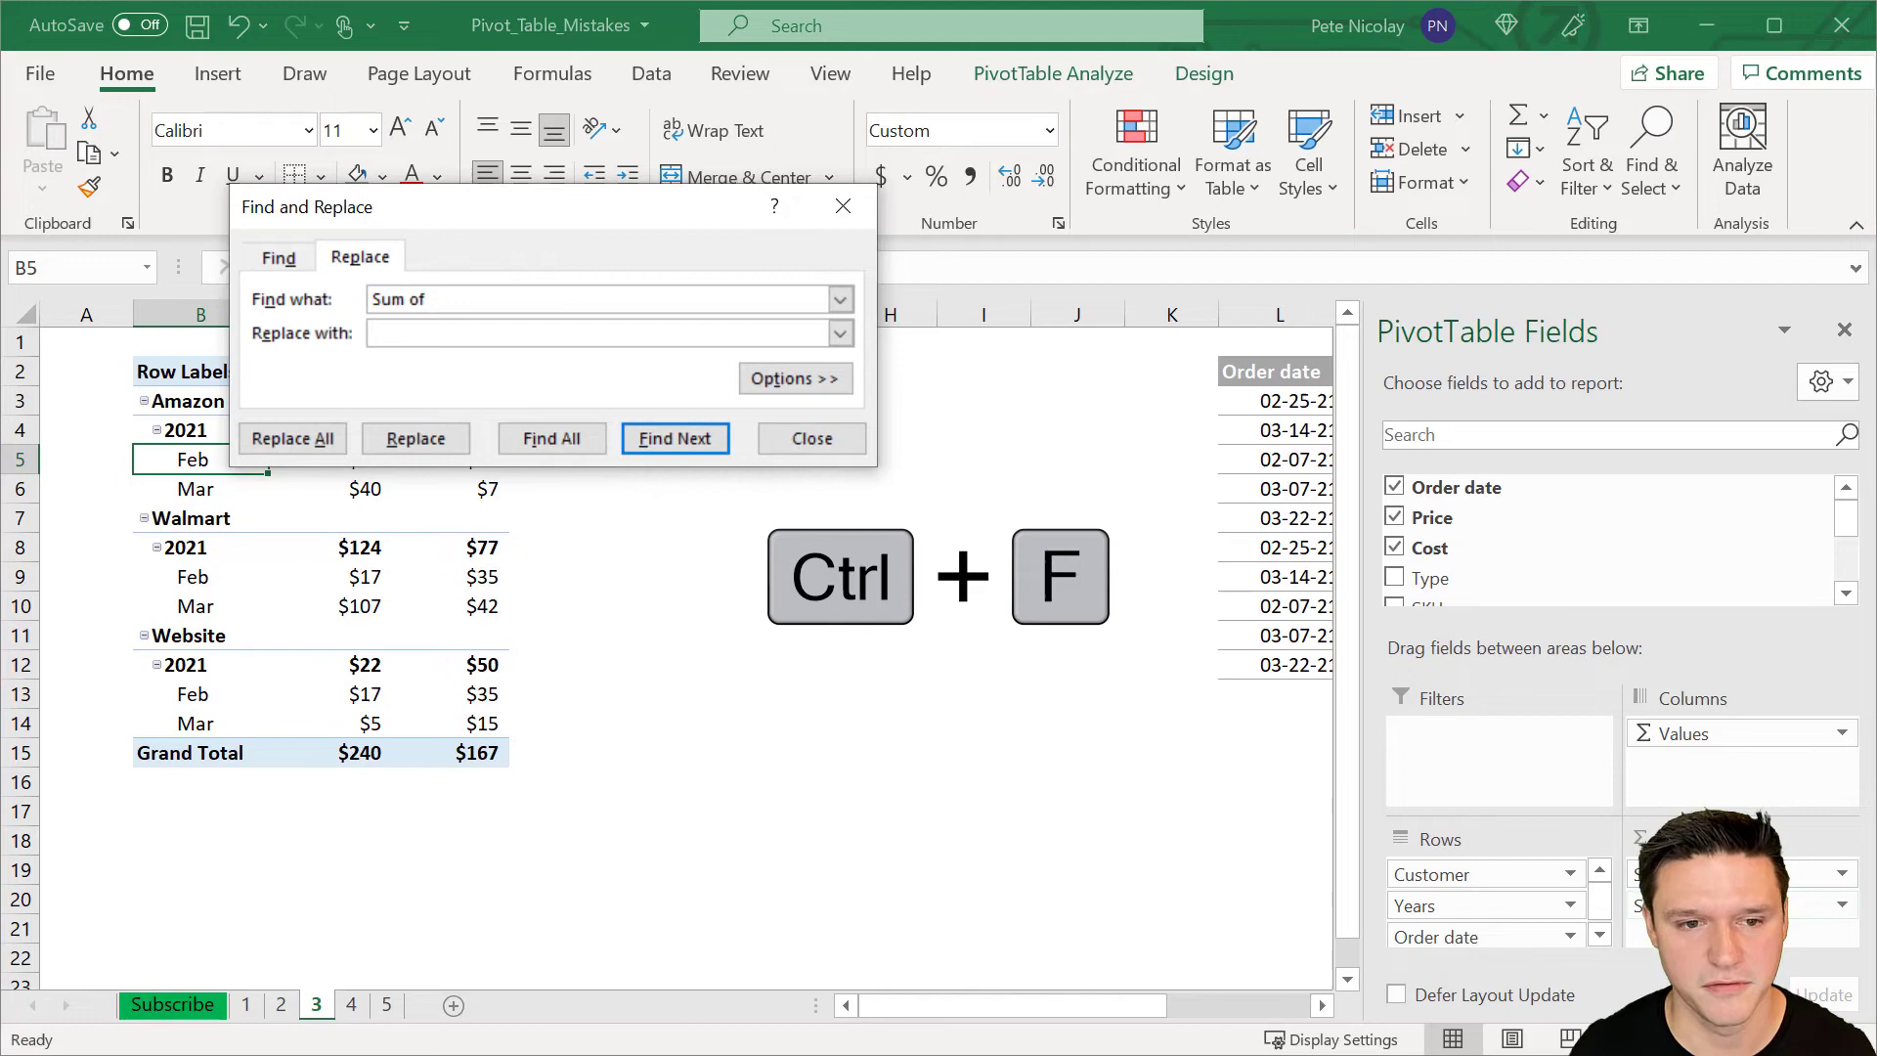
click(598, 332)
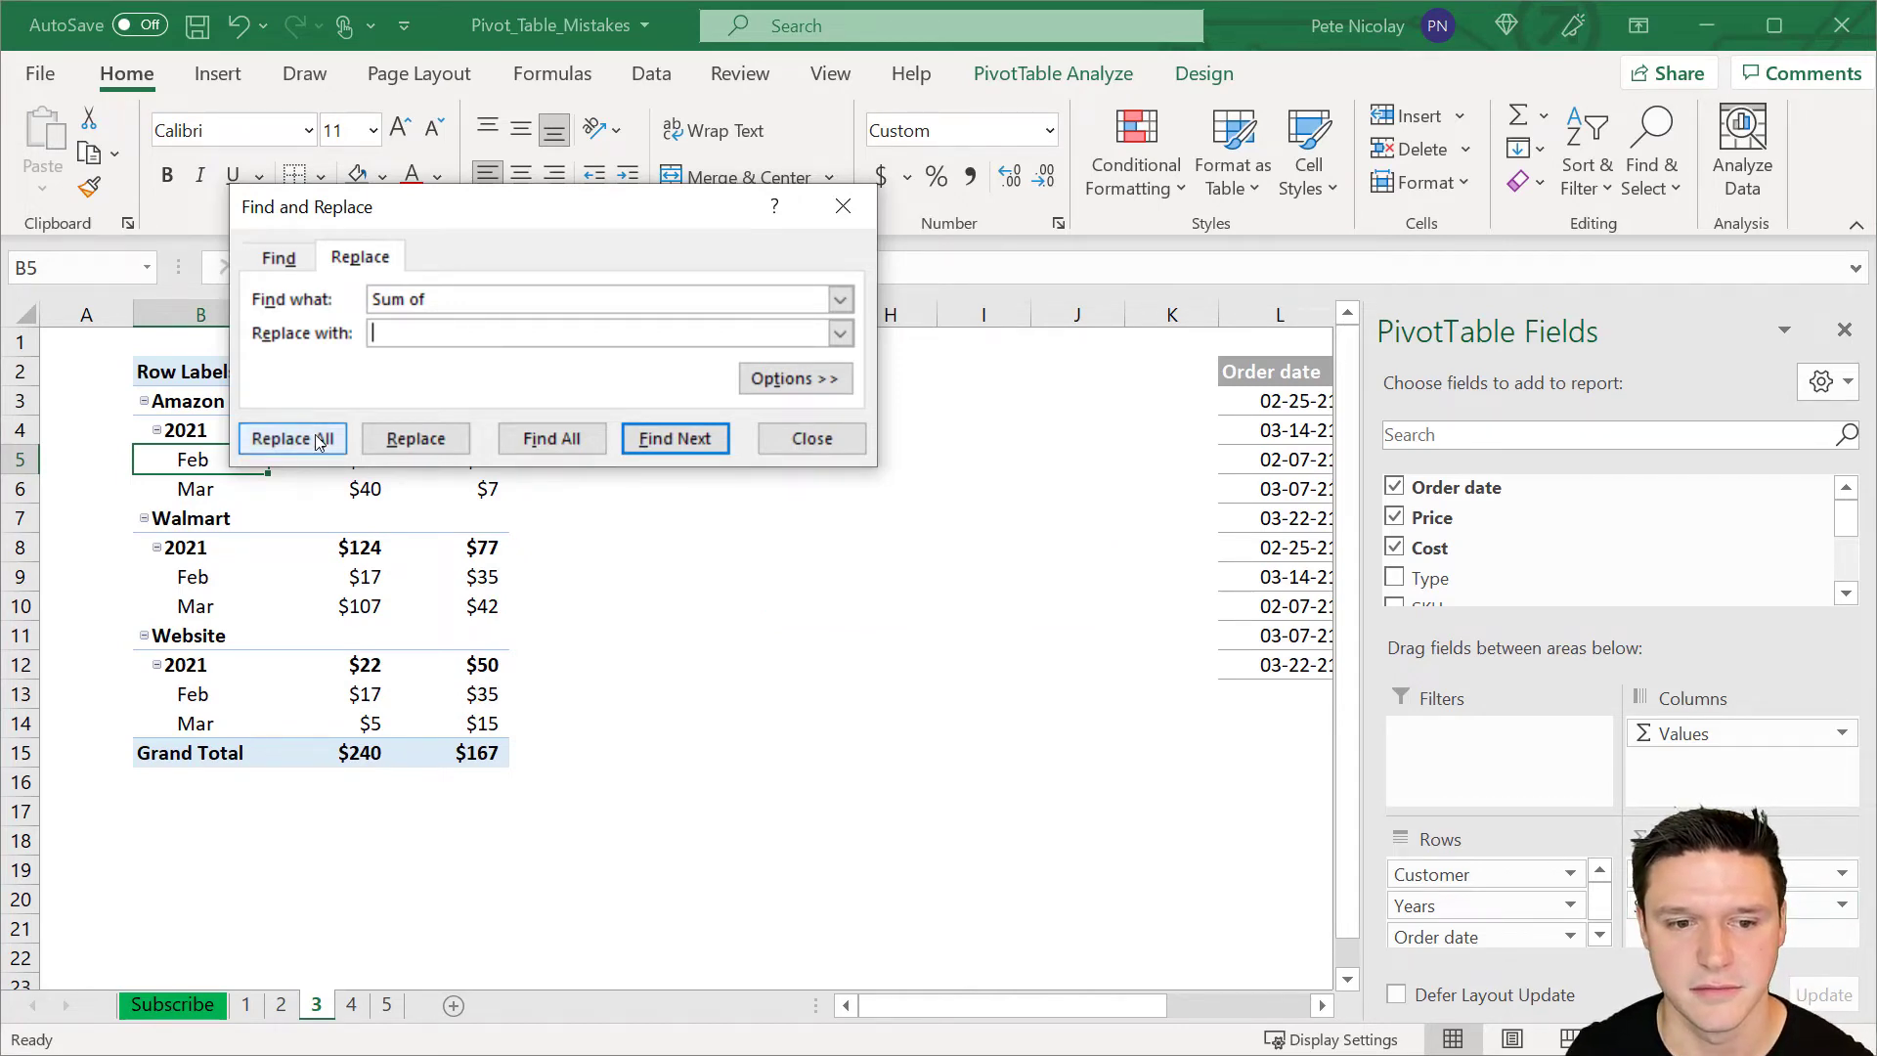
click(291, 438)
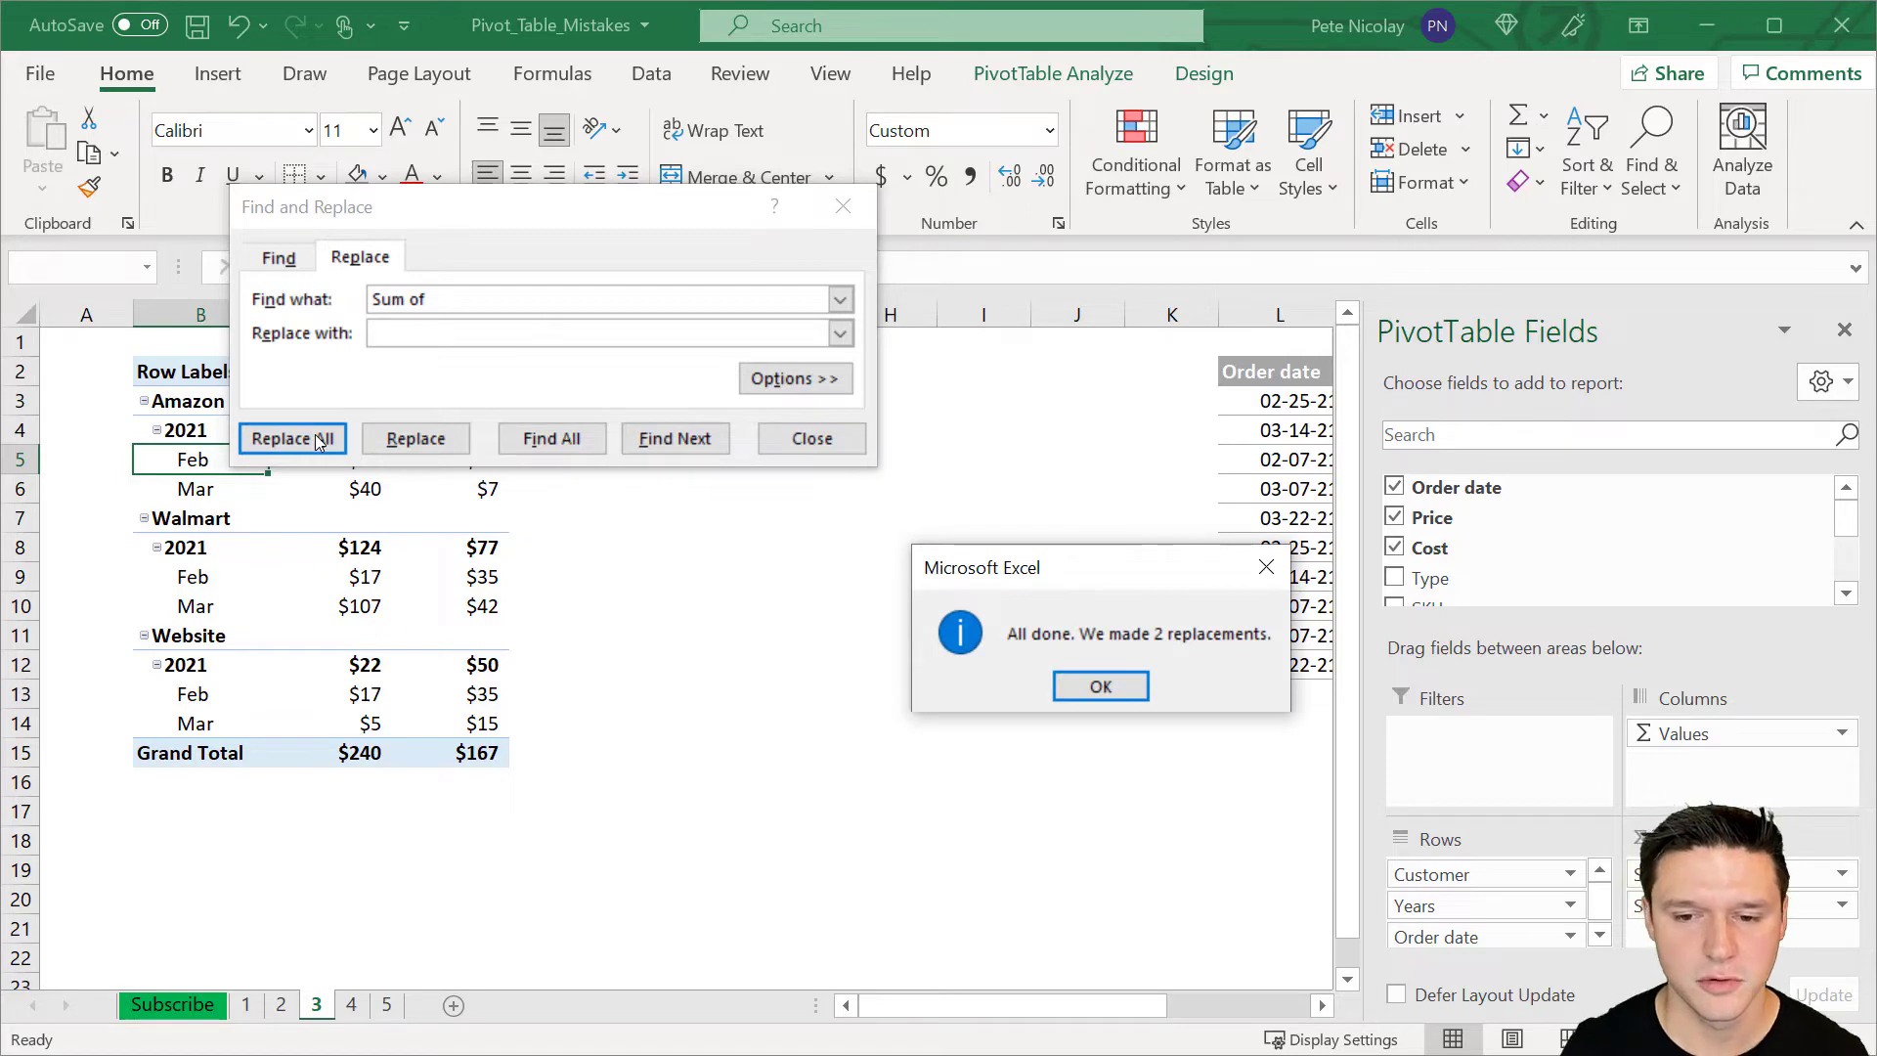
click(1097, 685)
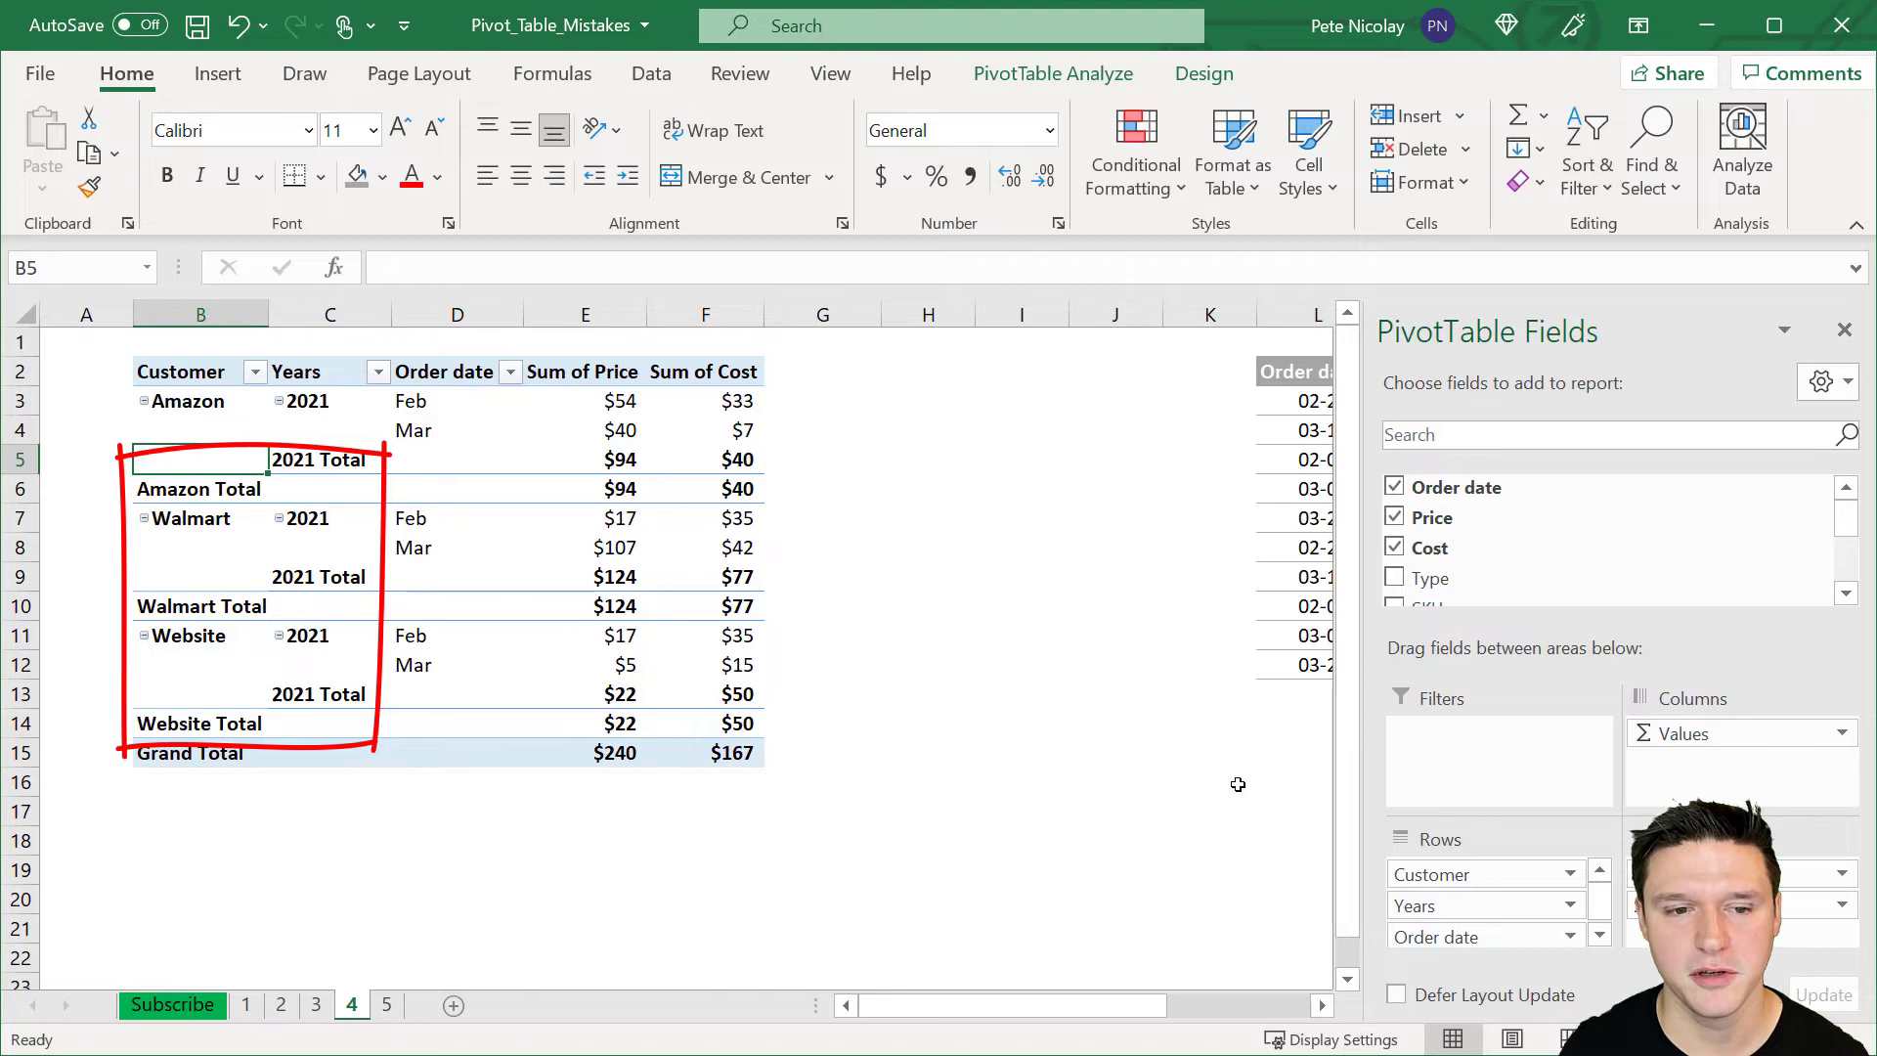
- Turn off the Customer and year subtotal rows in the sheet 4 pivot table
right_click(199, 458)
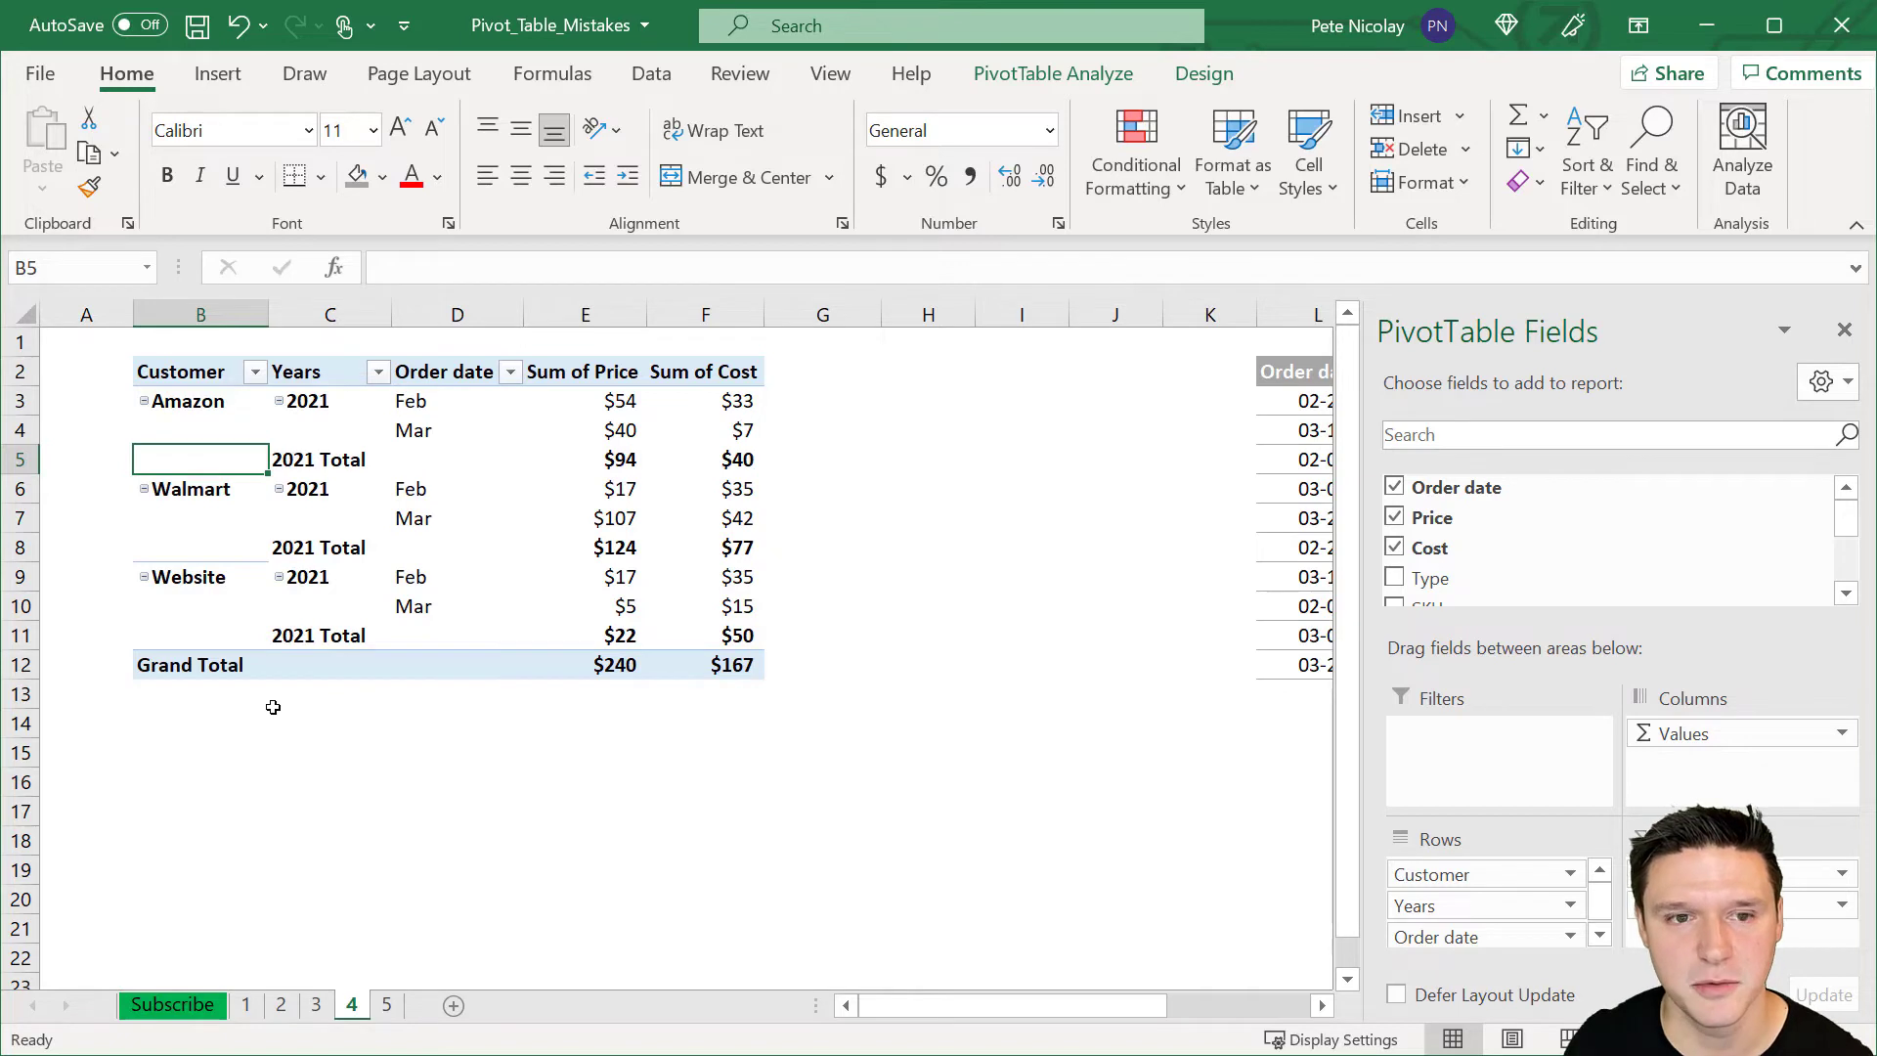
right_click(318, 458)
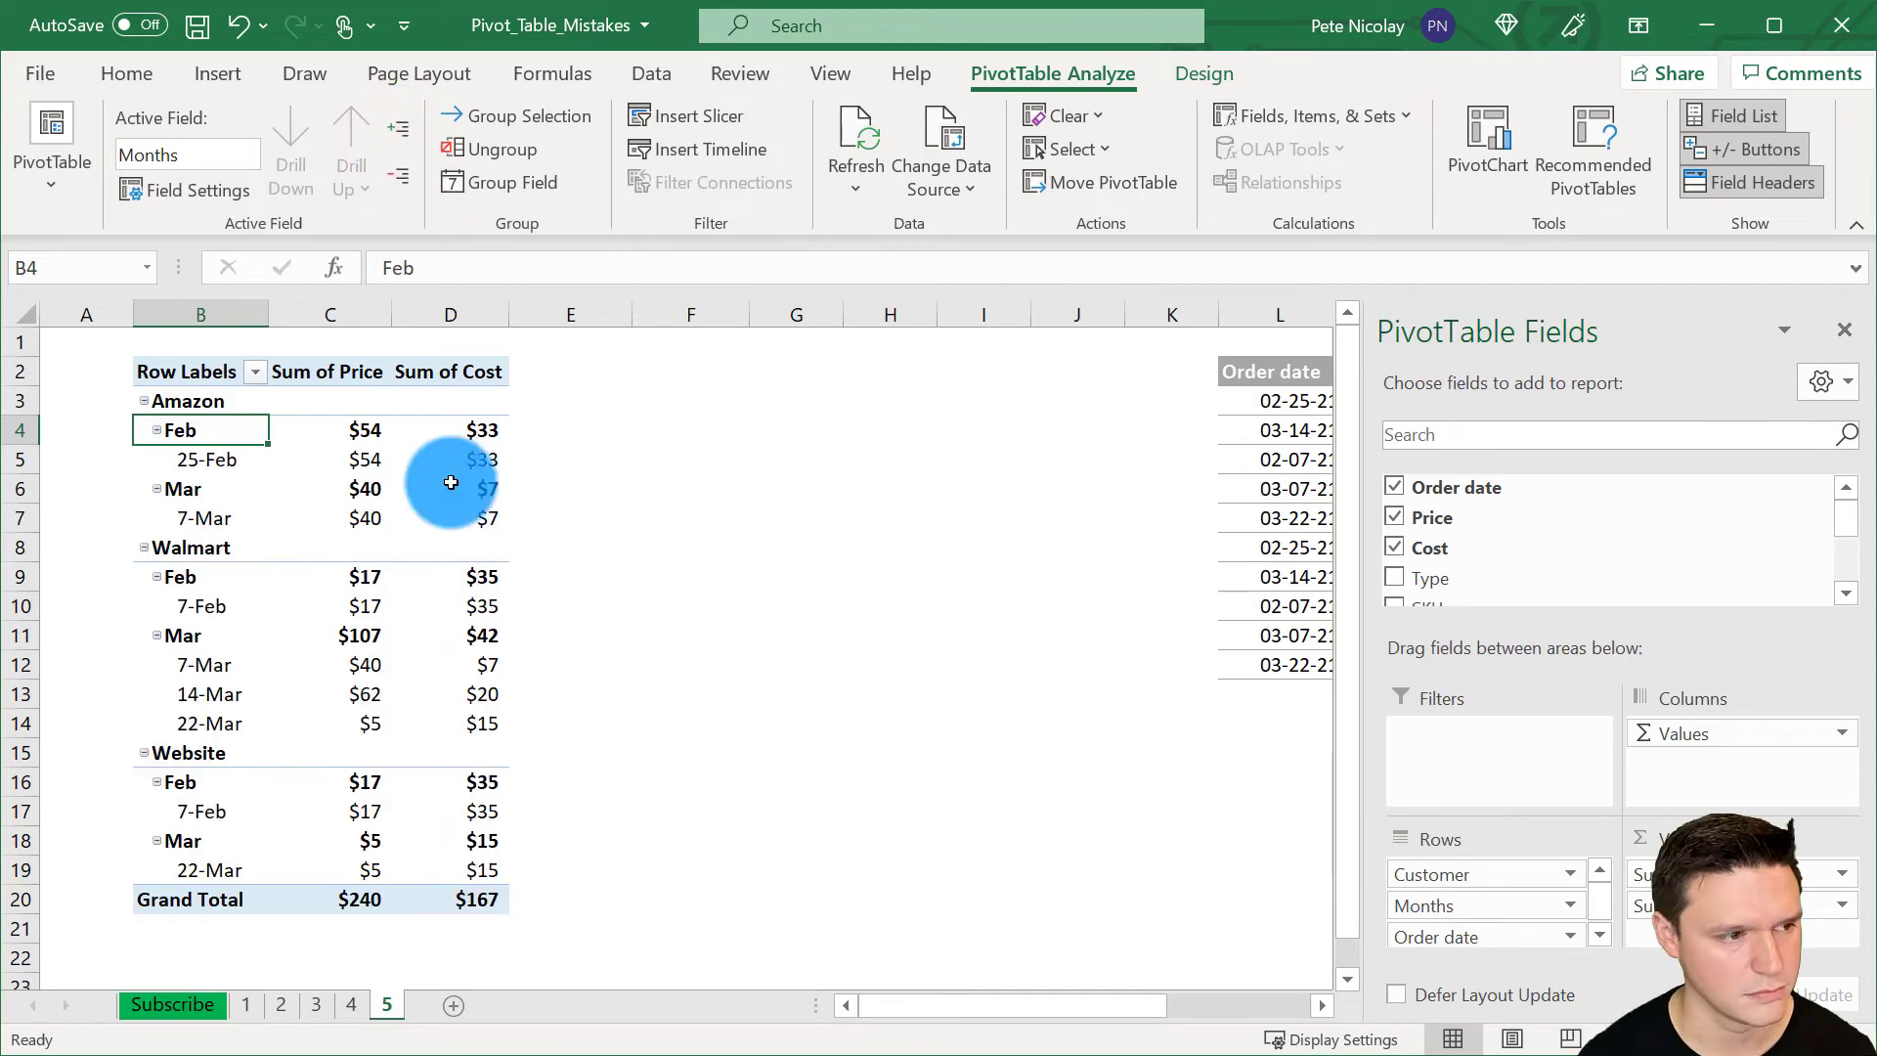
mouse_move(598, 734)
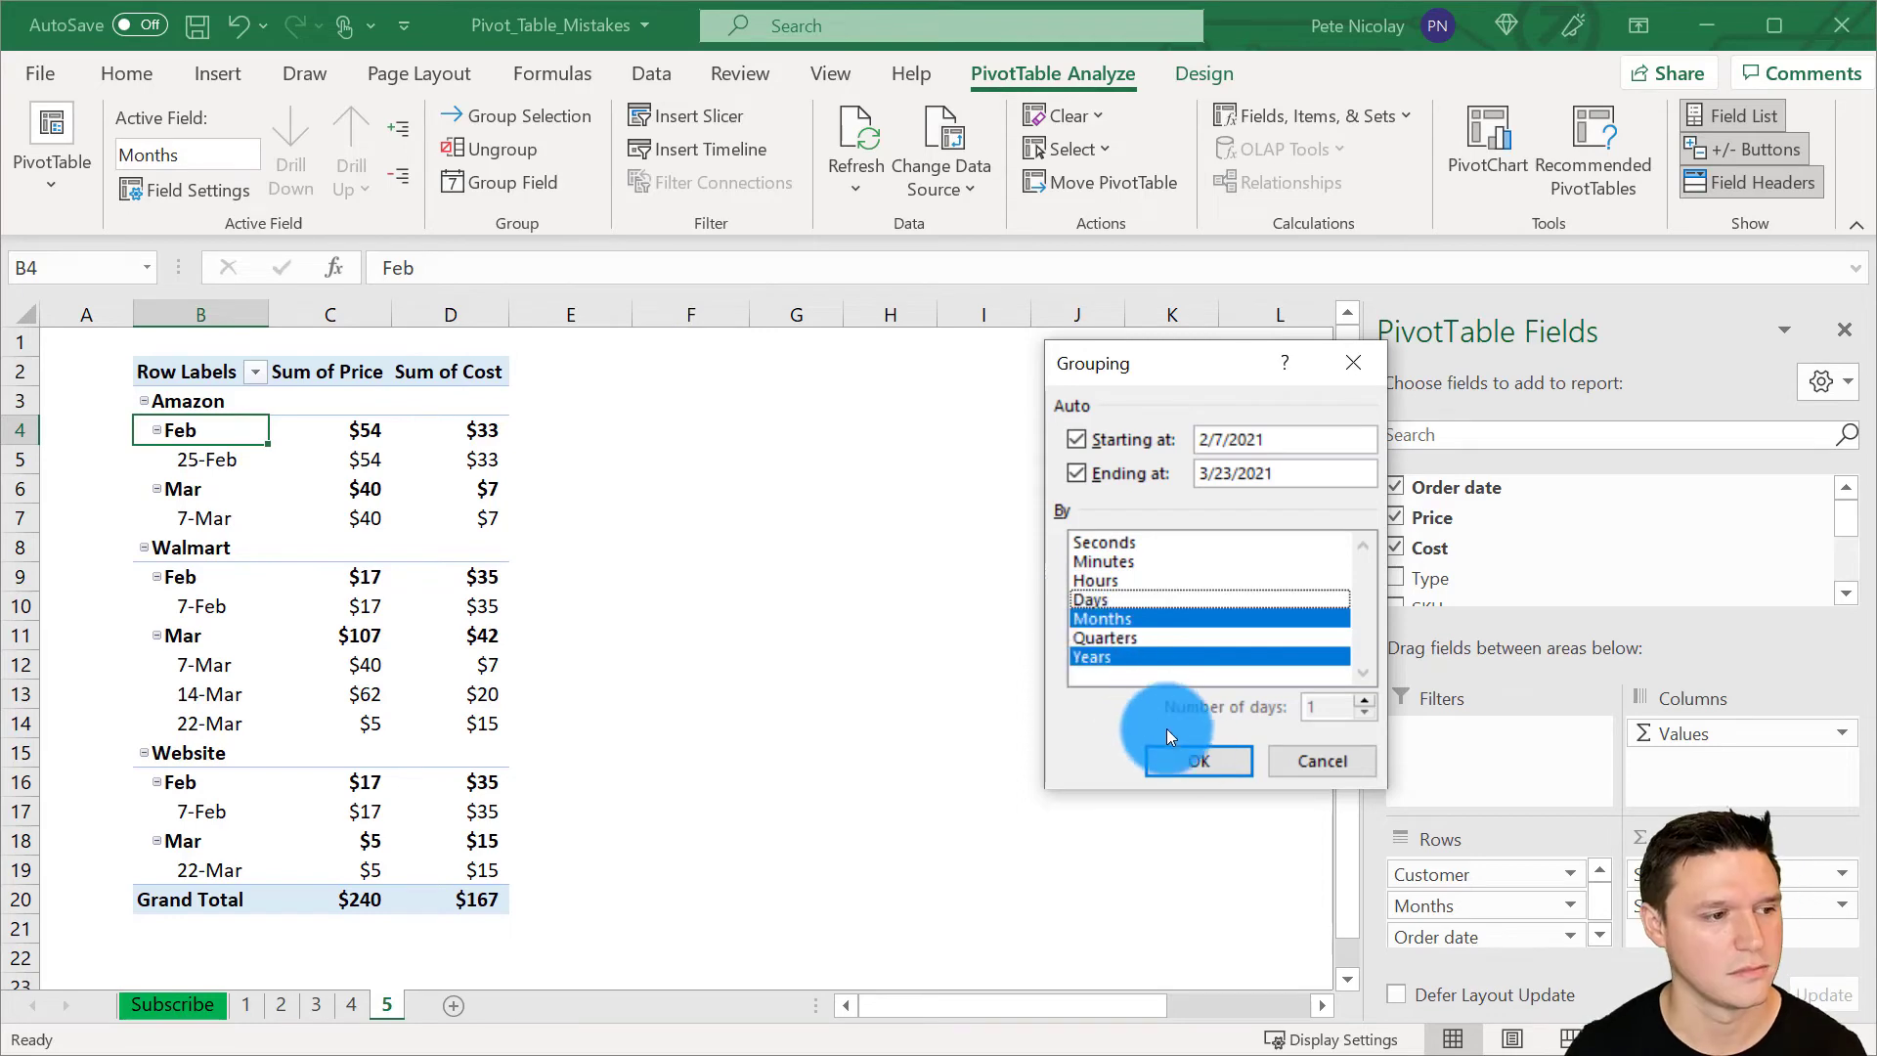
- Confirm grouping the sheet 5 order dates by Months and Years
click(1197, 761)
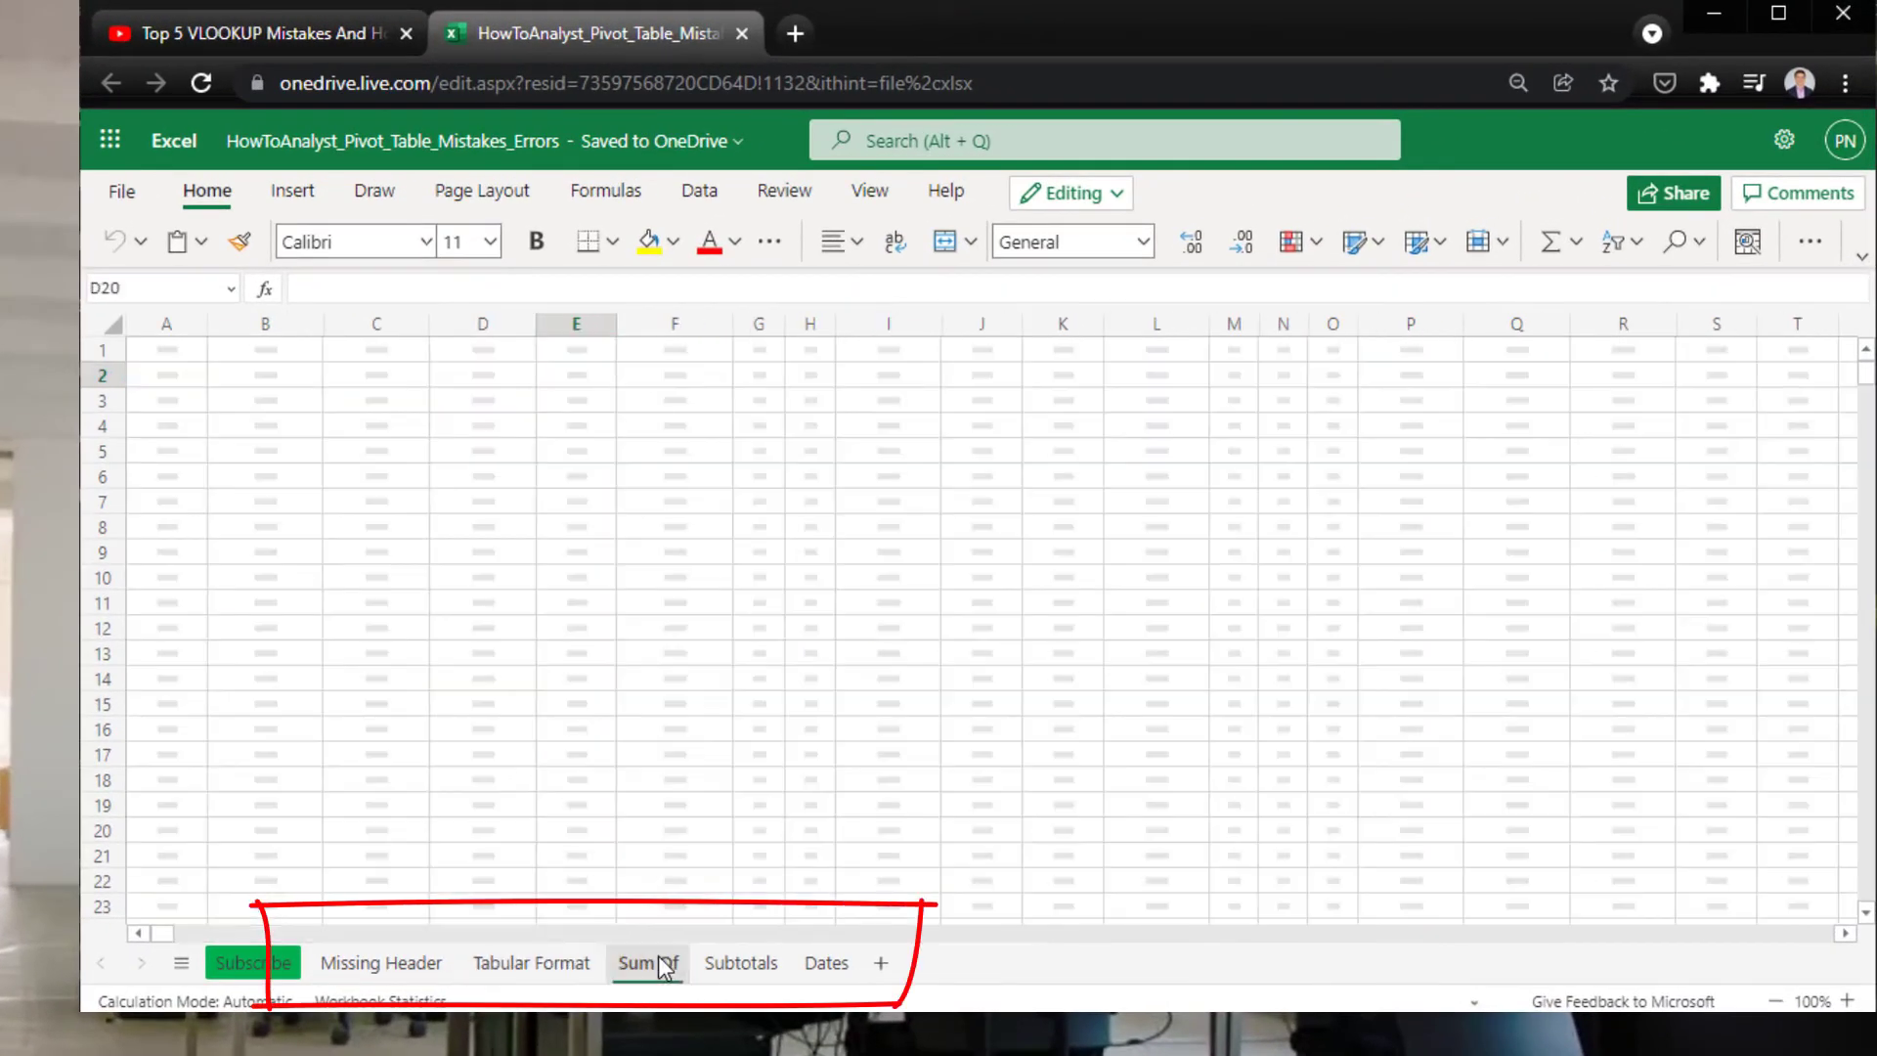
- Open the Sum exercise sheet that follows Tabular Format in the web workbook
click(647, 961)
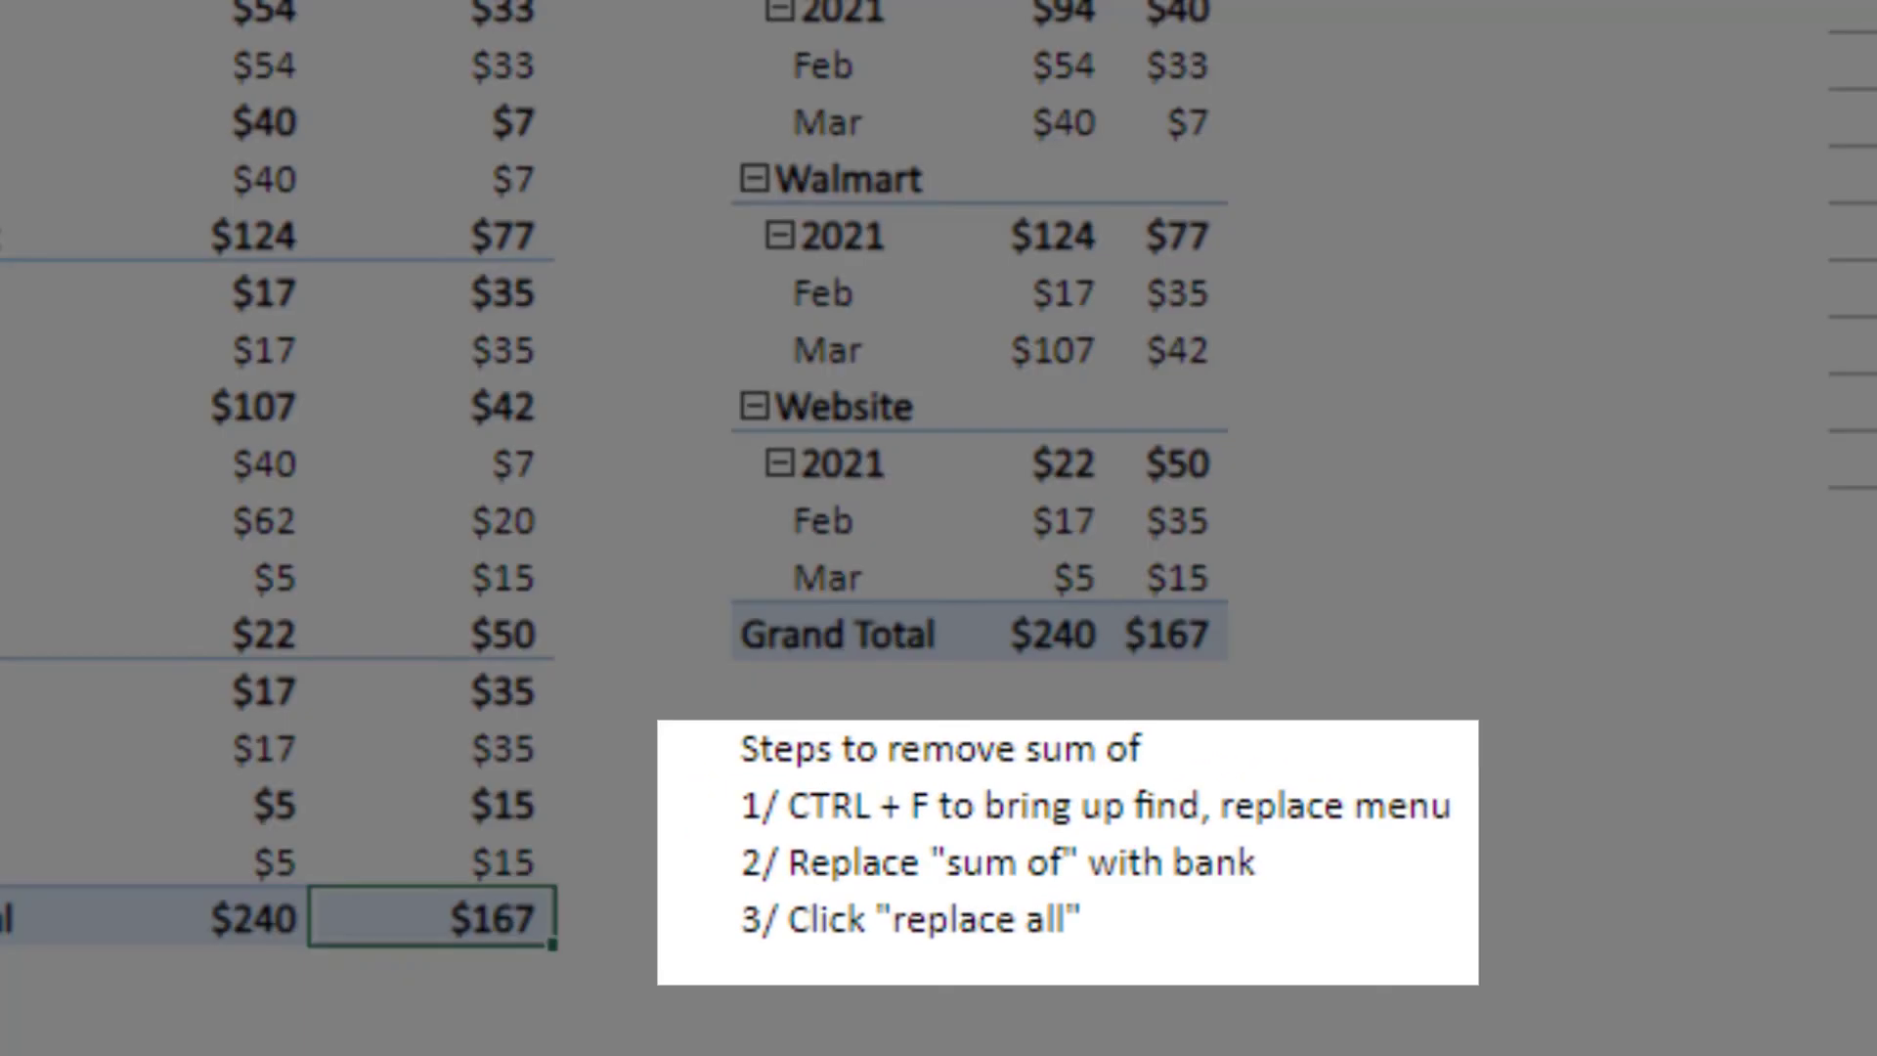